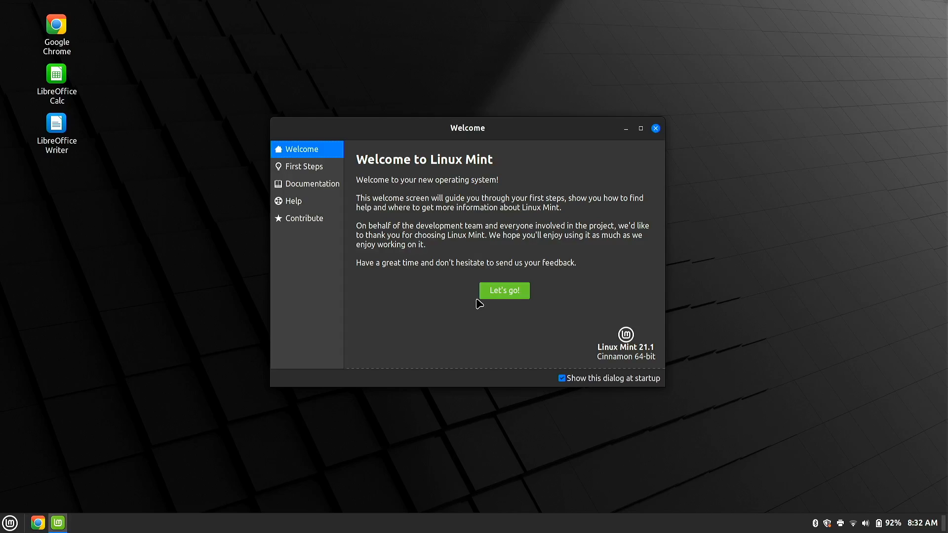
{"action": "mouse_move", "coordinate": [452, 162]}
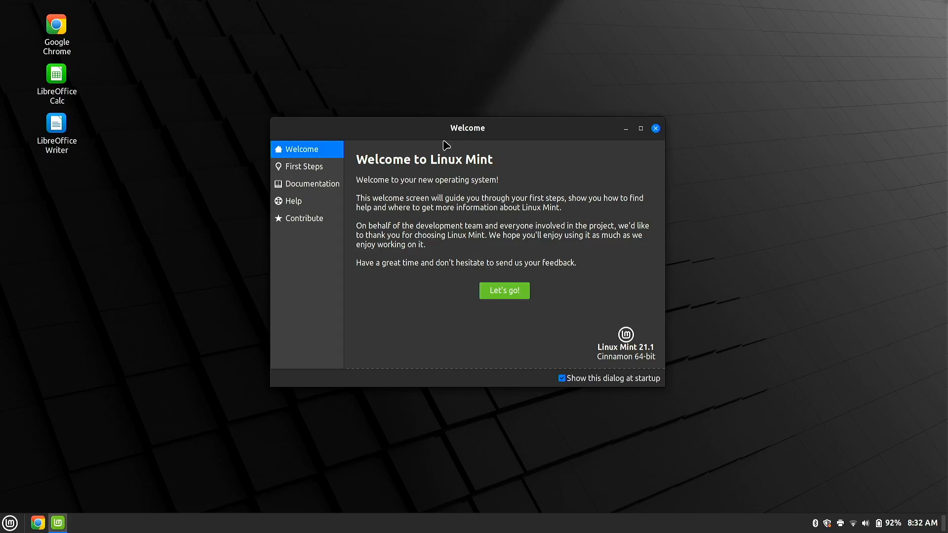
{"action": "mouse_move", "coordinate": [432, 141]}
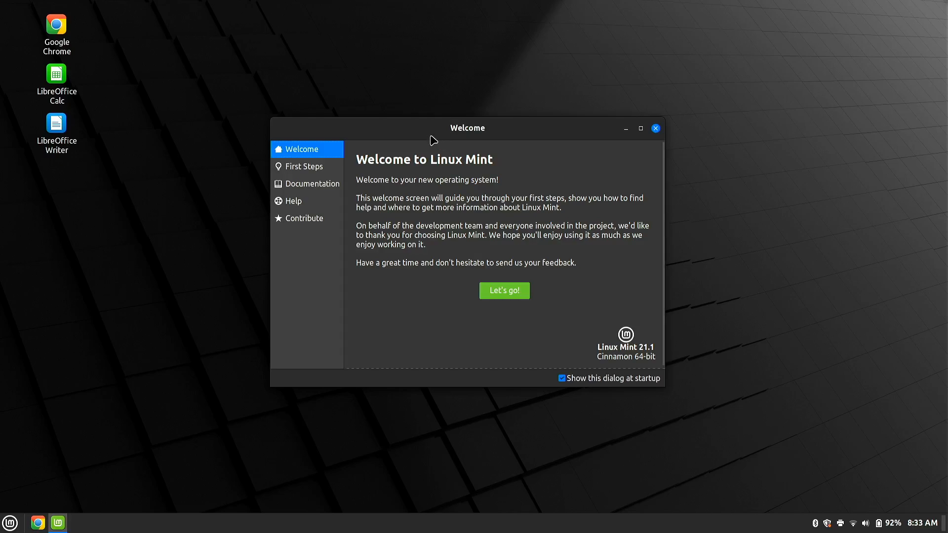
{"action": "mouse_move", "coordinate": [426, 137]}
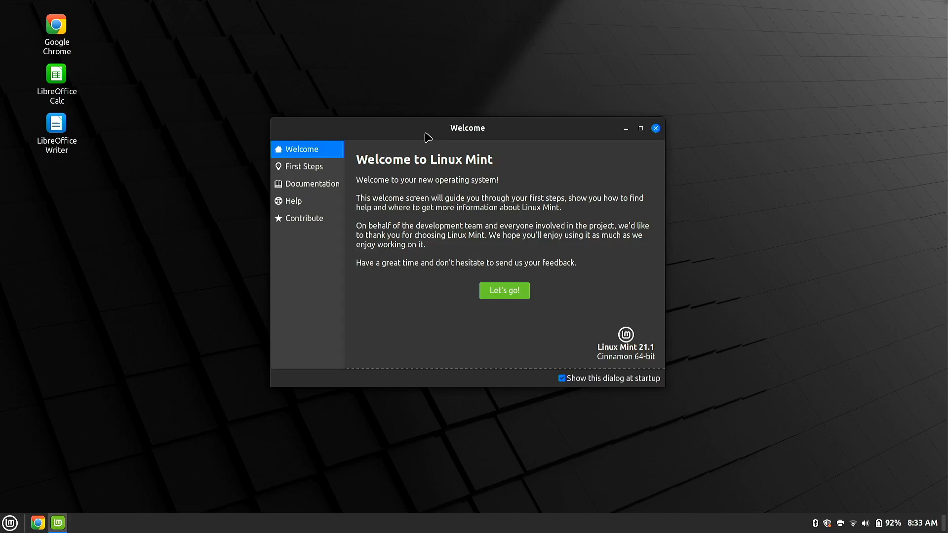
{"action": "mouse_move", "coordinate": [452, 145]}
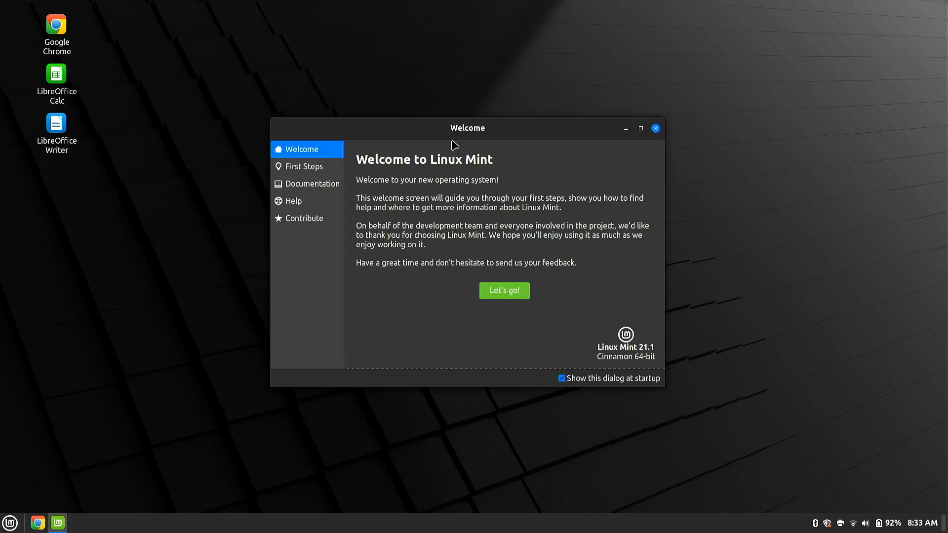
{"action": "mouse_move", "coordinate": [439, 142]}
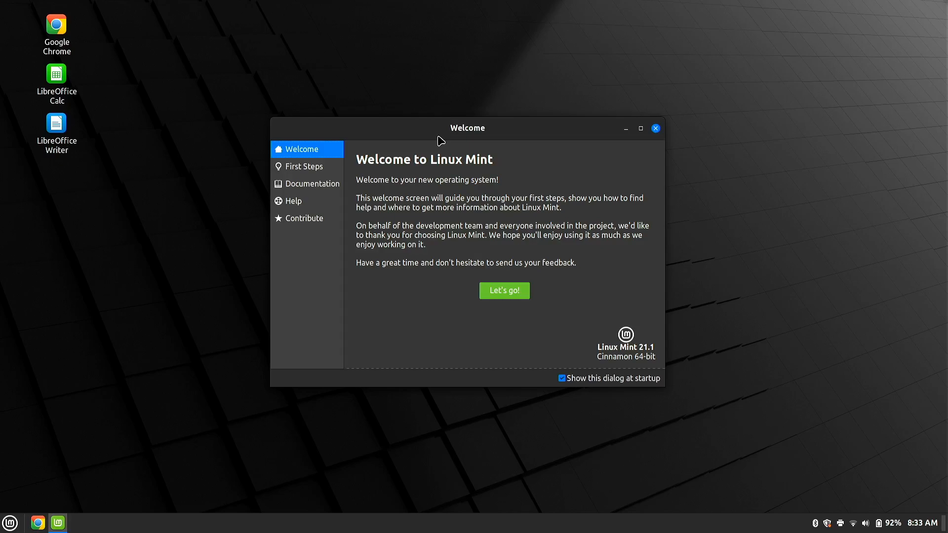
{"action": "mouse_move", "coordinate": [463, 179]}
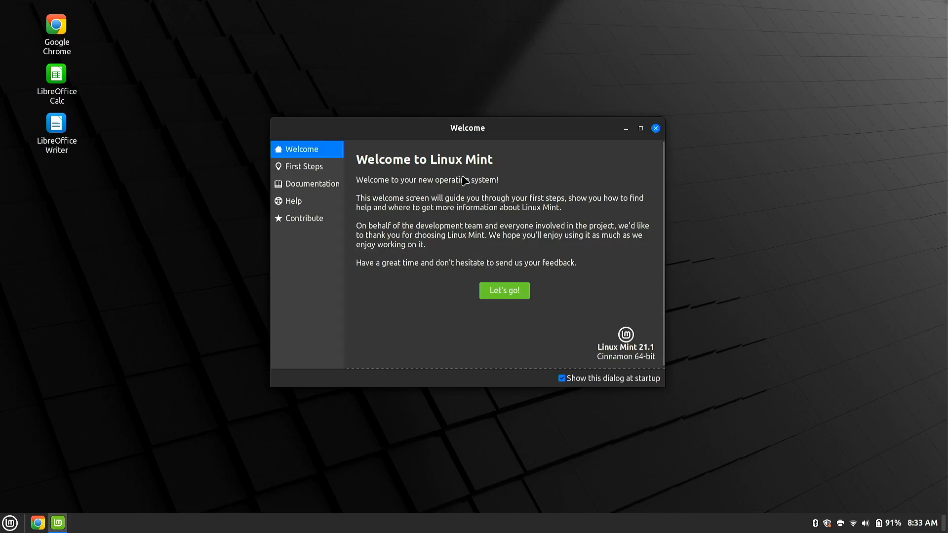
{"action": "mouse_move", "coordinate": [340, 161]}
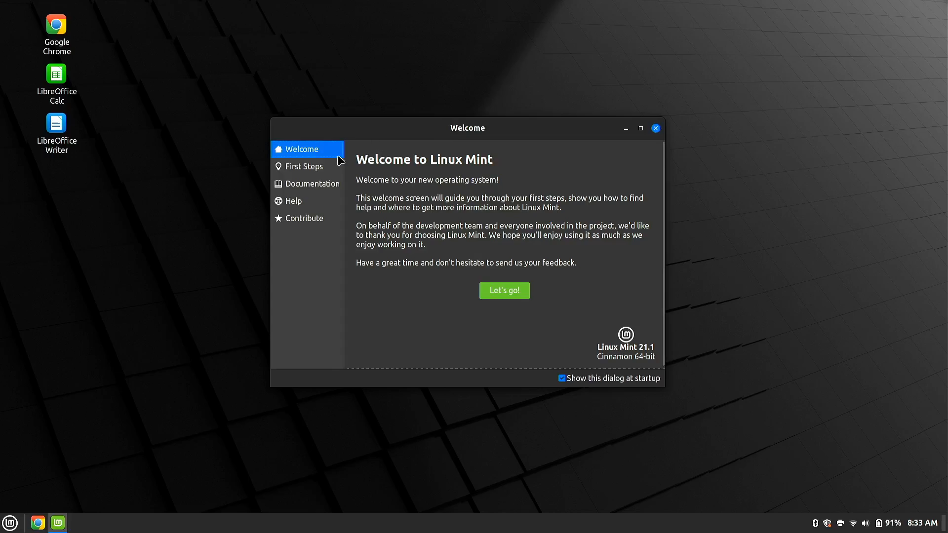
{"action": "mouse_move", "coordinate": [298, 168]}
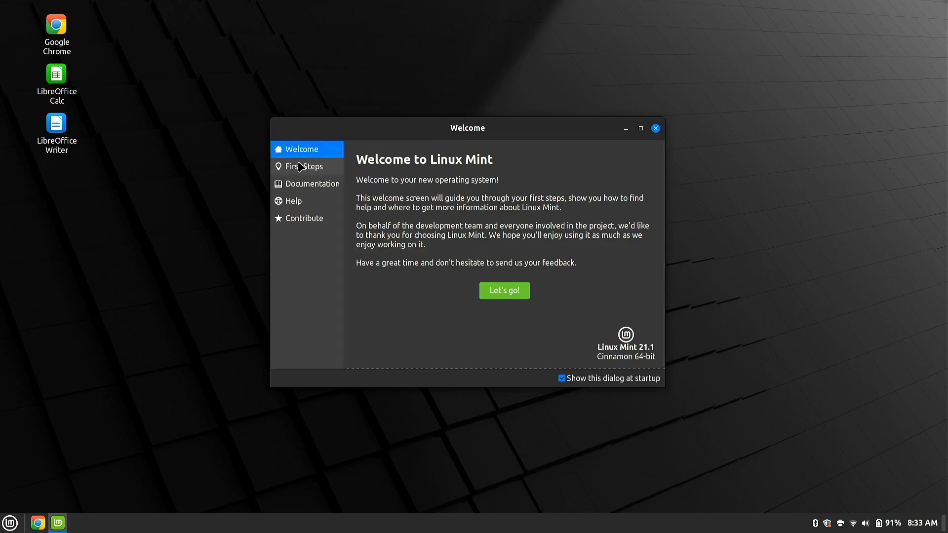
- From First Steps, toggle the desktop to light and back to dark, then close the Welcome Screen
{"action": "left_click", "coordinate": [303, 167]}
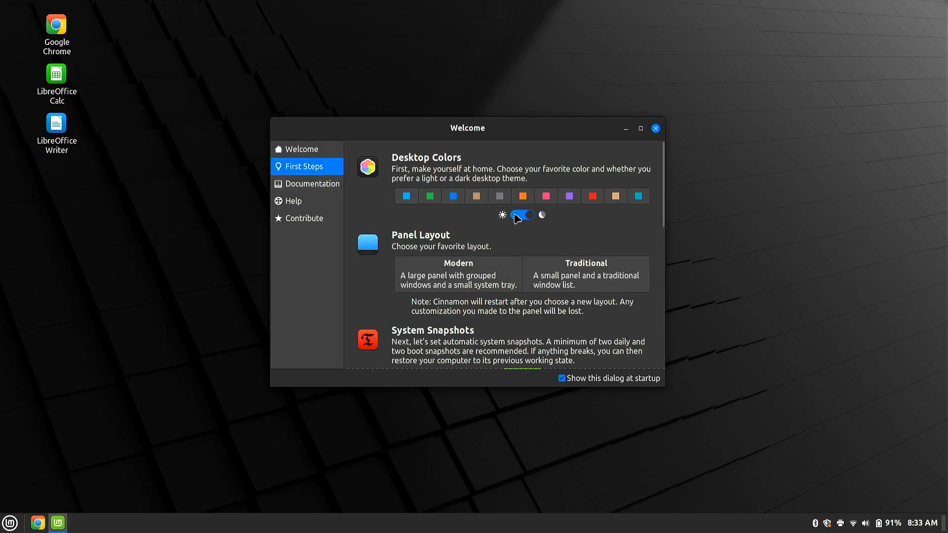
{"action": "left_click", "coordinate": [522, 215]}
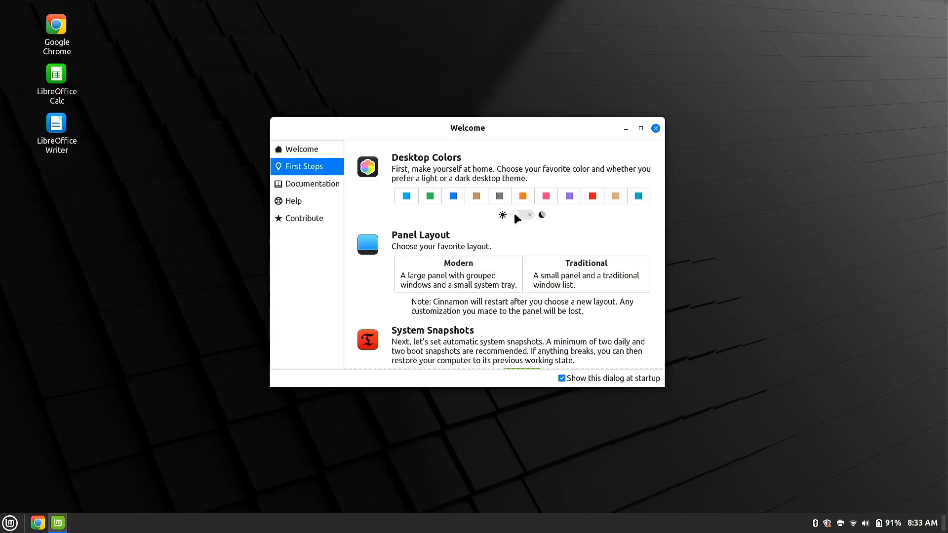
{"action": "left_click", "coordinate": [522, 215]}
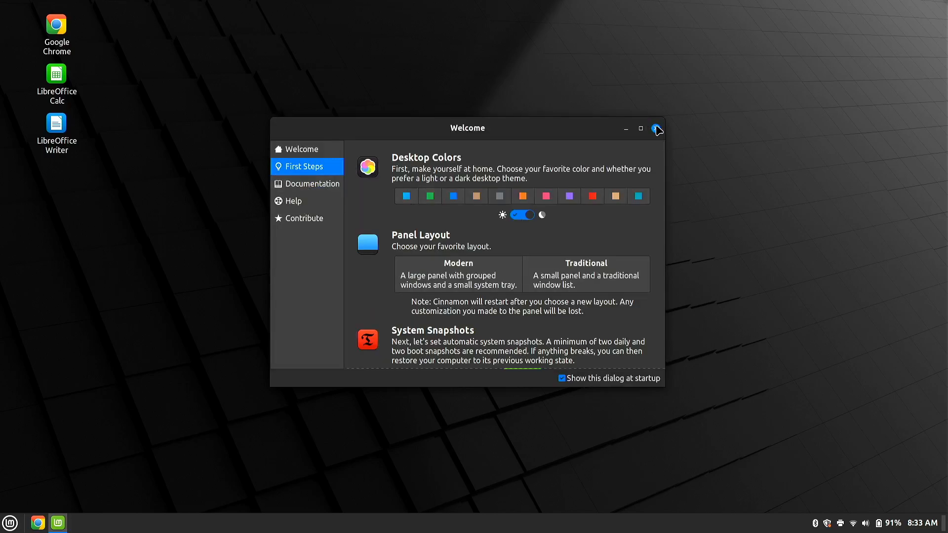
{"action": "left_click", "coordinate": [656, 129]}
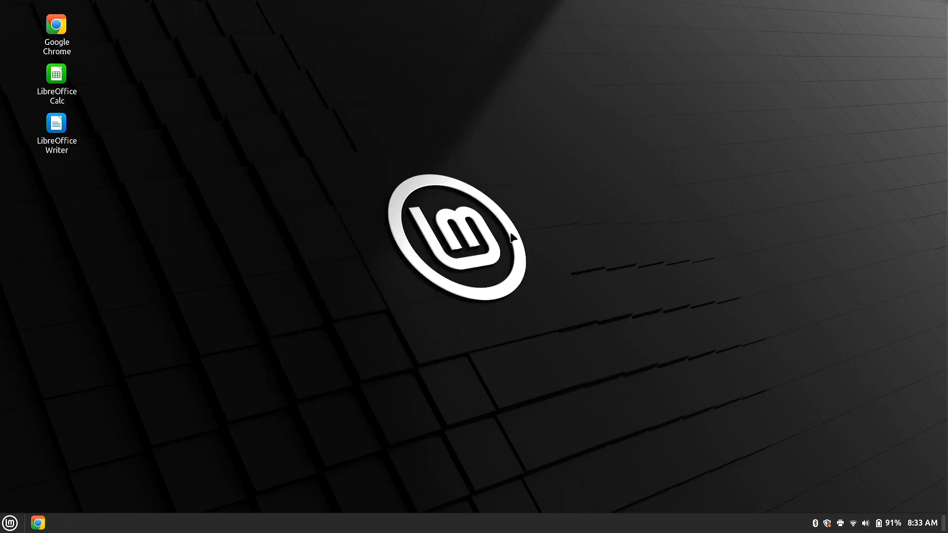
{"action": "mouse_move", "coordinate": [66, 316]}
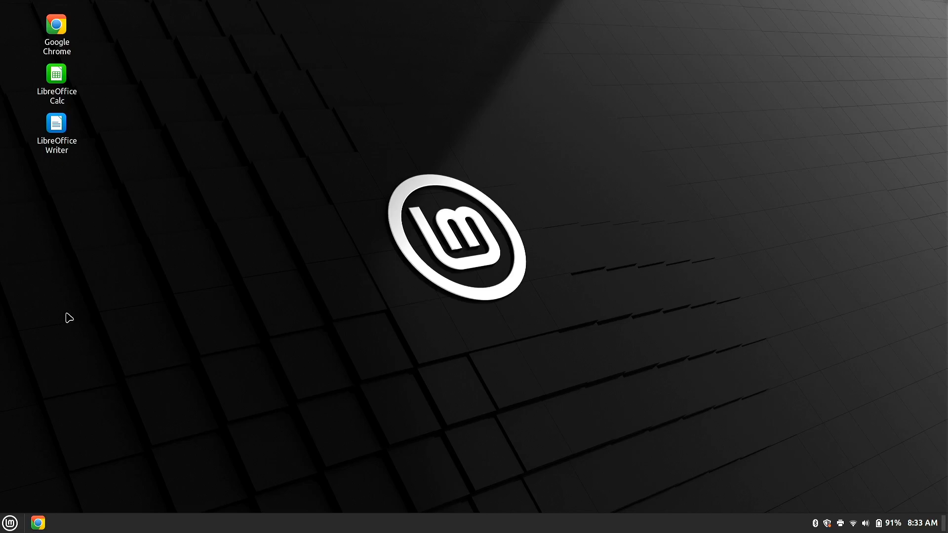
{"action": "mouse_move", "coordinate": [72, 53]}
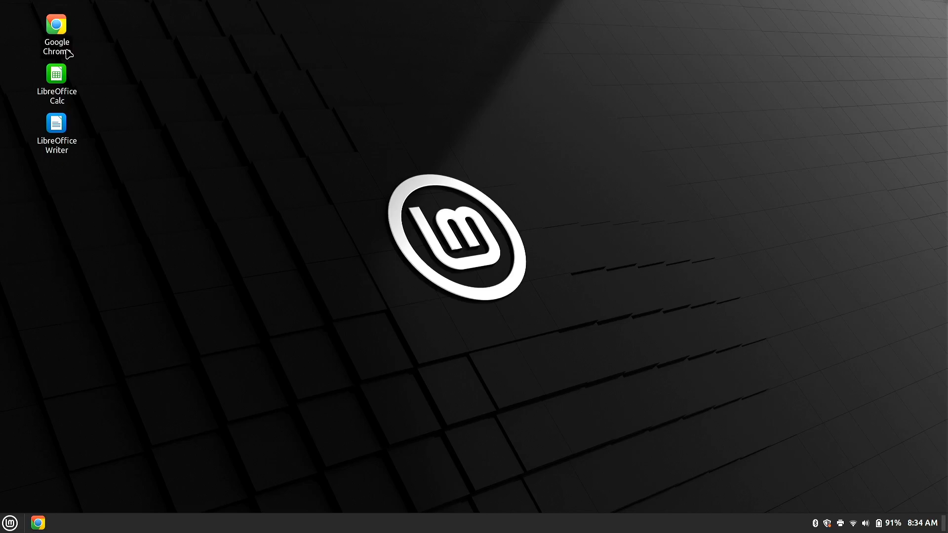
{"action": "mouse_move", "coordinate": [53, 24]}
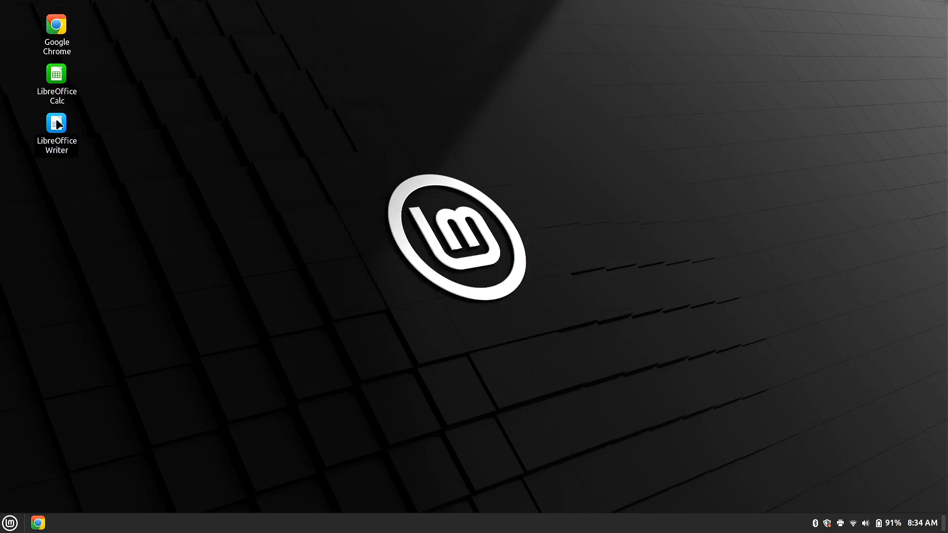
- Launch Writer from the desktop, dismiss Tip of the Day, and cancel out of the Open file dialog
{"action": "double_click", "coordinate": [55, 122]}
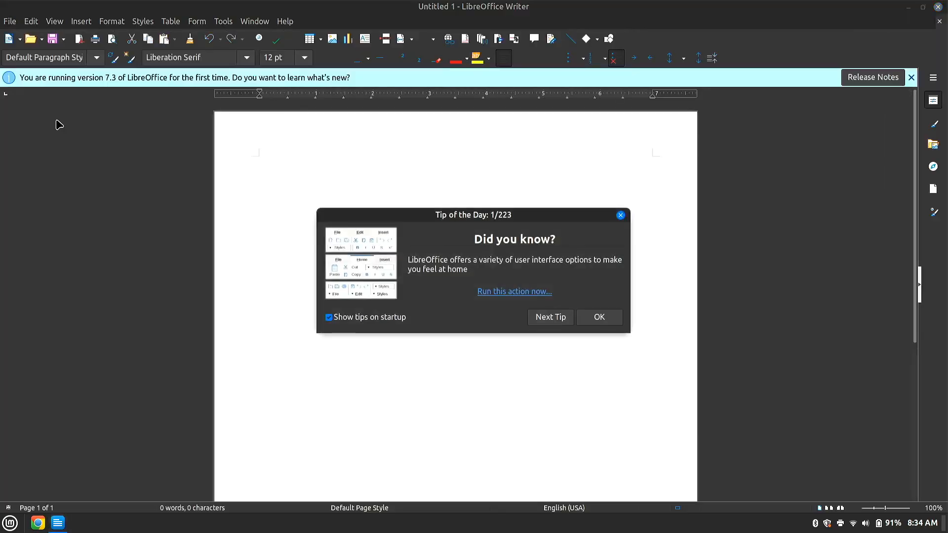
{"action": "mouse_move", "coordinate": [537, 58]}
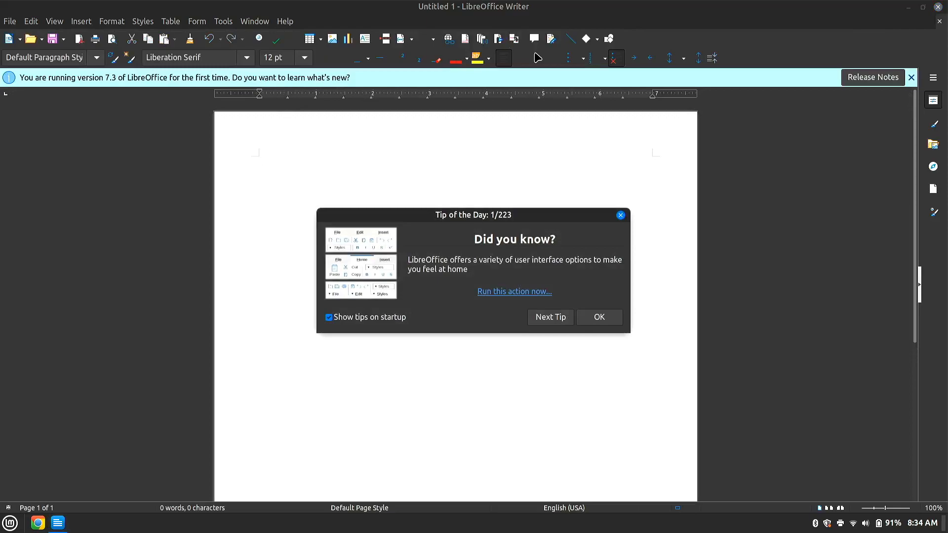
{"action": "mouse_move", "coordinate": [536, 58]}
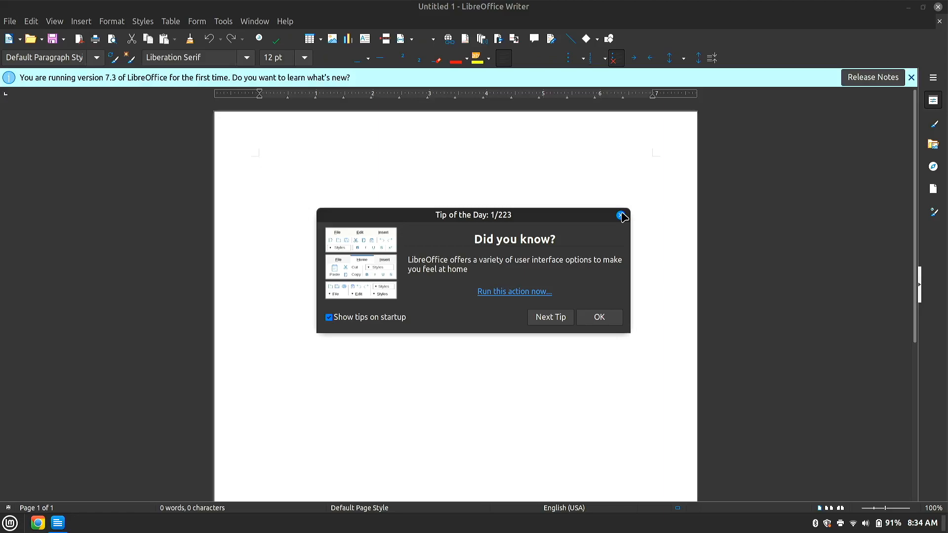
{"action": "left_click", "coordinate": [620, 215]}
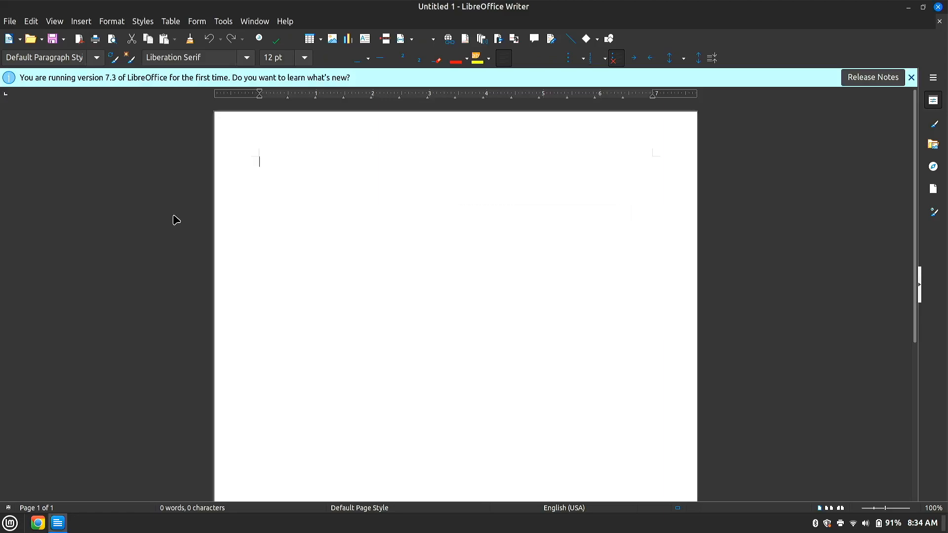
{"action": "left_click", "coordinate": [32, 39]}
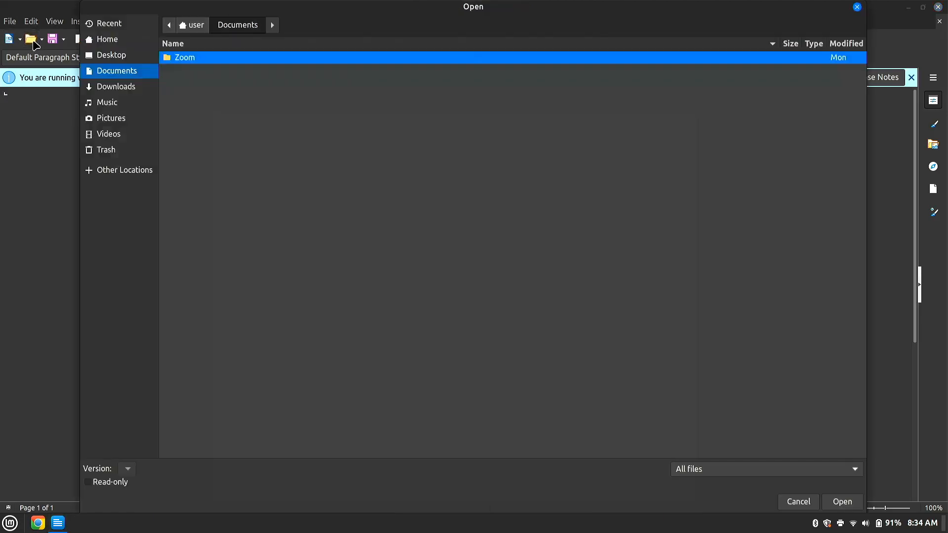
{"action": "mouse_move", "coordinate": [555, 356]}
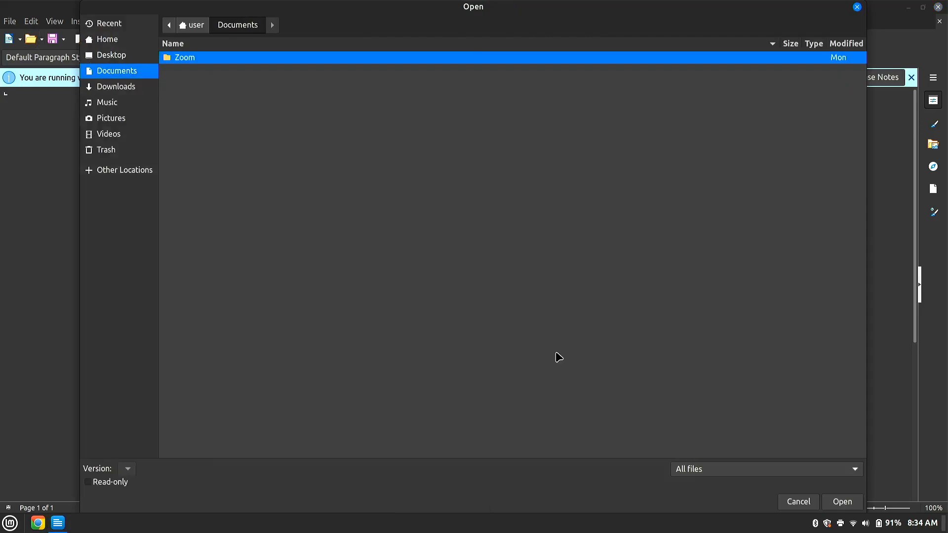
{"action": "mouse_move", "coordinate": [734, 477]}
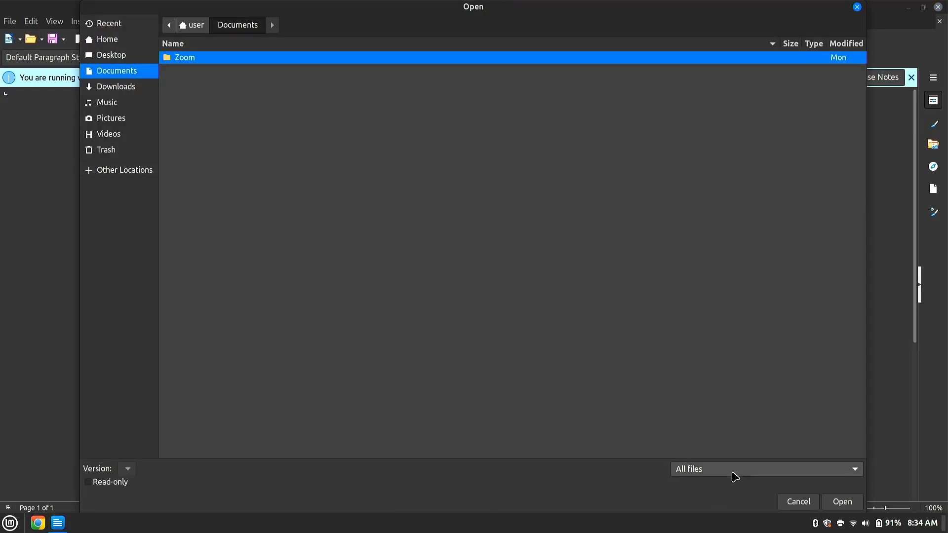
{"action": "left_click", "coordinate": [798, 501]}
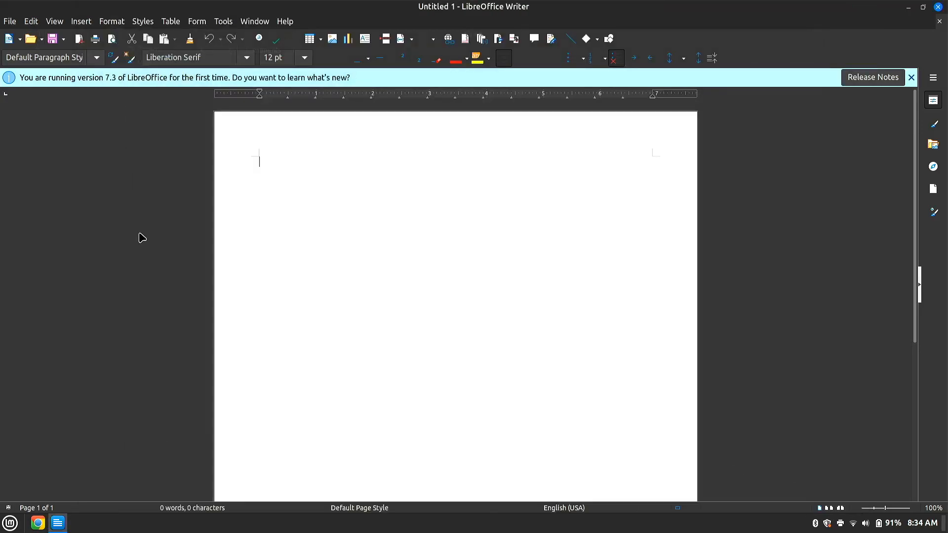
- Start a Save and scroll through the file-format list the document could be saved as
{"action": "left_click", "coordinate": [8, 21]}
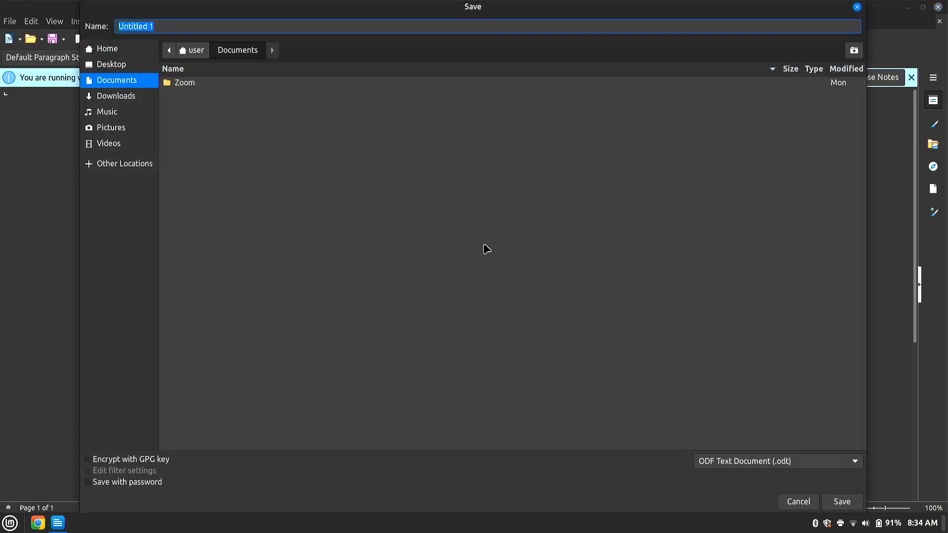
{"action": "left_click", "coordinate": [778, 462]}
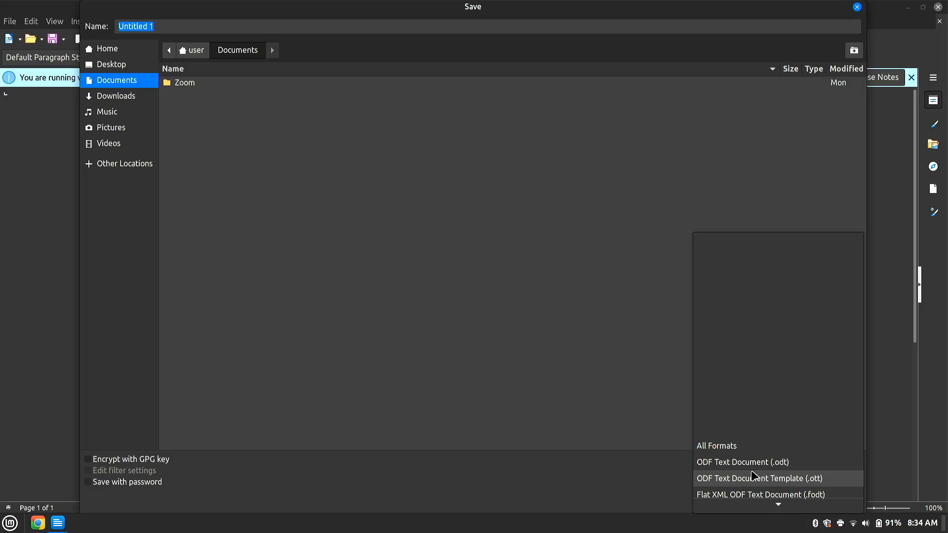
{"action": "scroll", "scroll_direction": "down", "scroll_amount": 3}
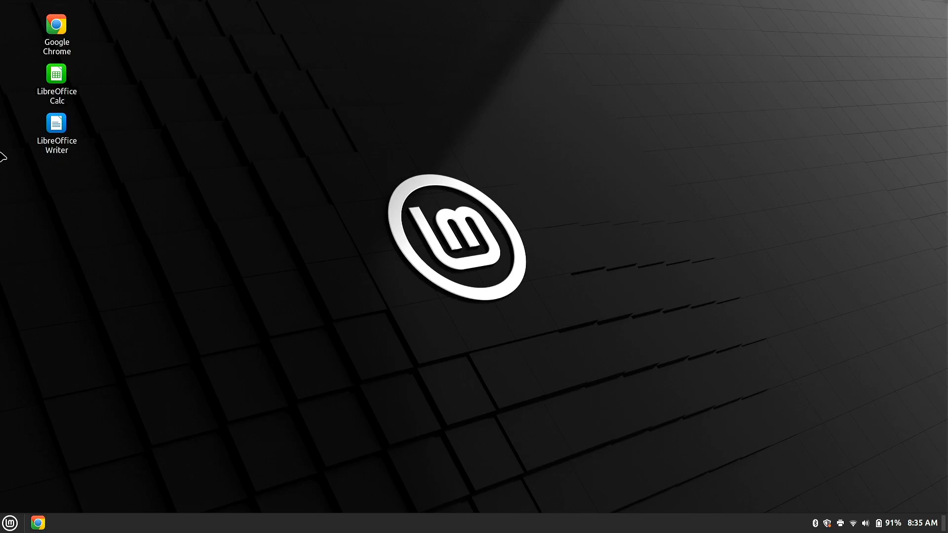
- Launch Chrome, search for 'office', and follow the result to the Microsoft 365 login page
{"action": "double_click", "coordinate": [56, 24]}
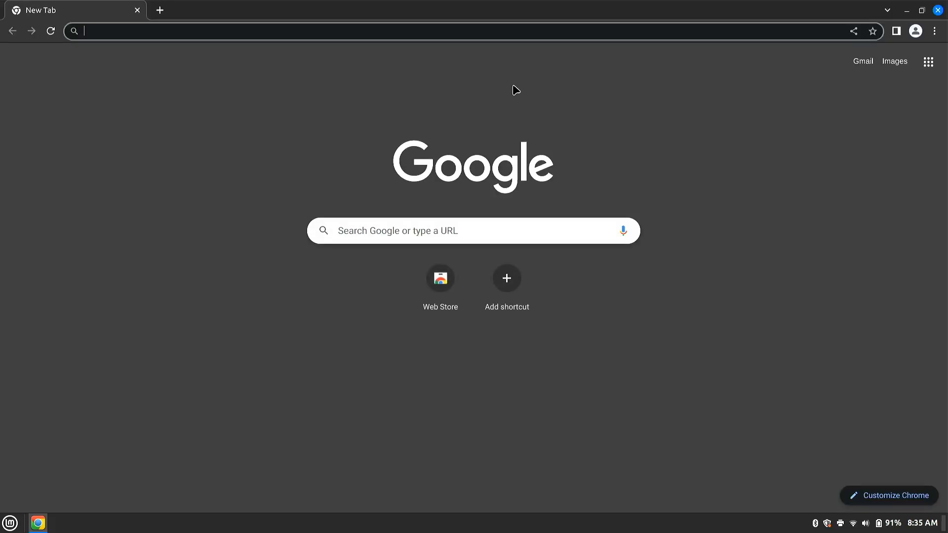
{"action": "mouse_move", "coordinate": [593, 103]}
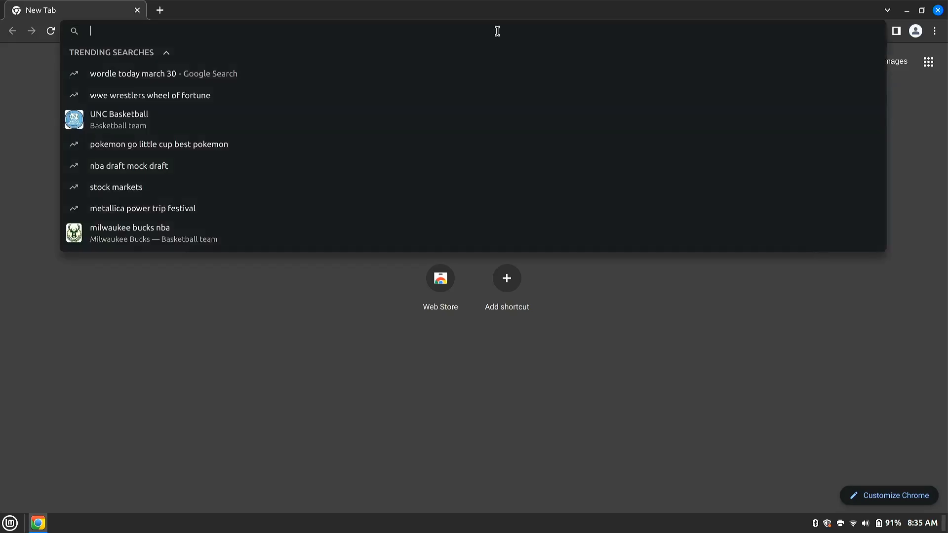
{"action": "type", "text": "office"}
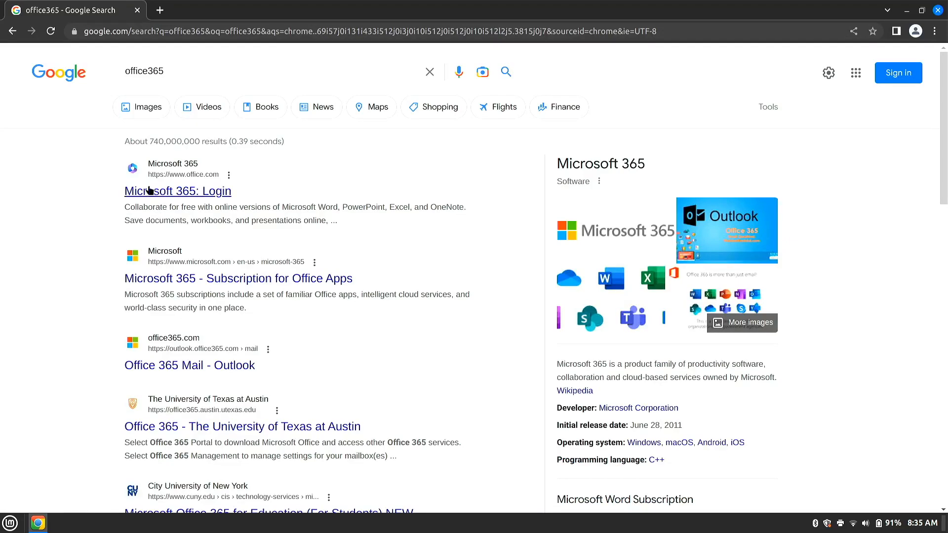
{"action": "left_click", "coordinate": [177, 191]}
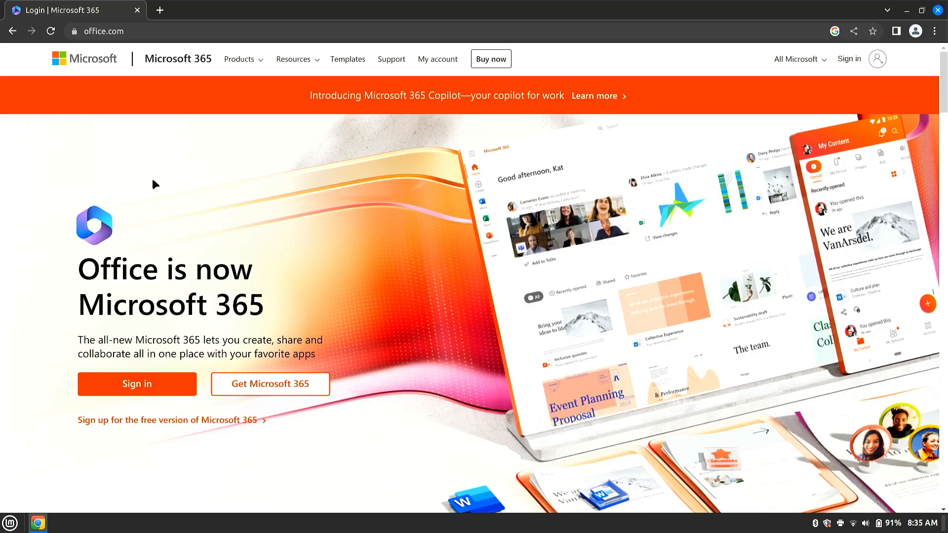
{"action": "mouse_move", "coordinate": [155, 23]}
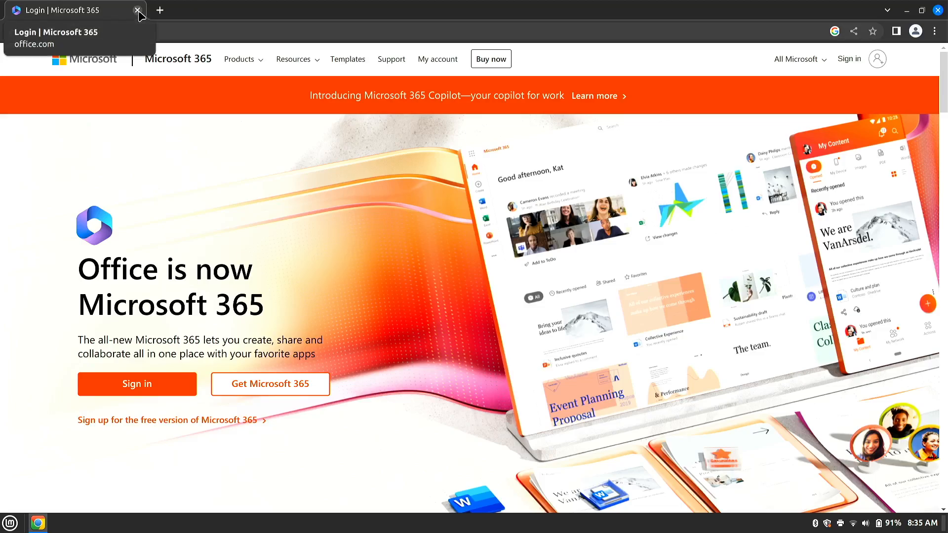
- Close the Microsoft 365 Chrome window, then browse the Mint menu's Internet category
{"action": "left_click", "coordinate": [137, 10]}
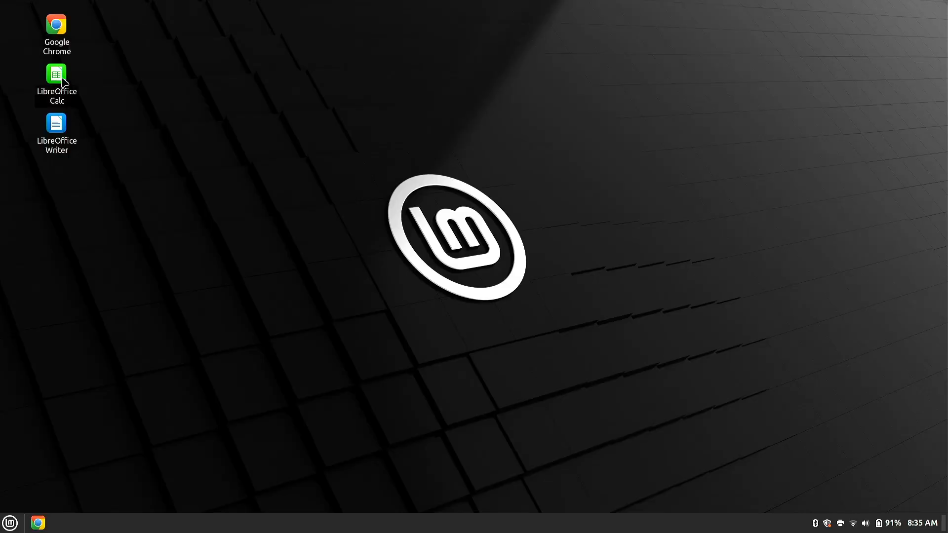
{"action": "mouse_move", "coordinate": [73, 100]}
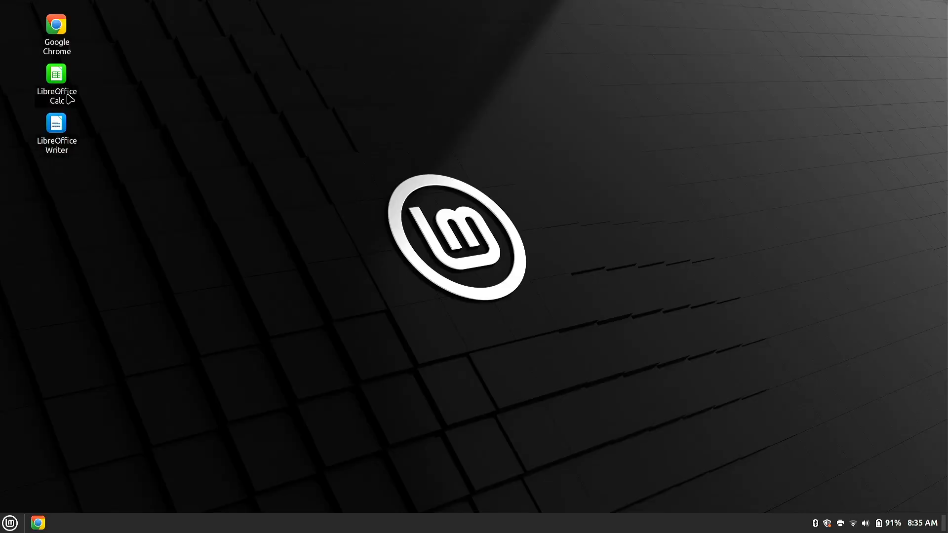
{"action": "mouse_move", "coordinate": [84, 48]}
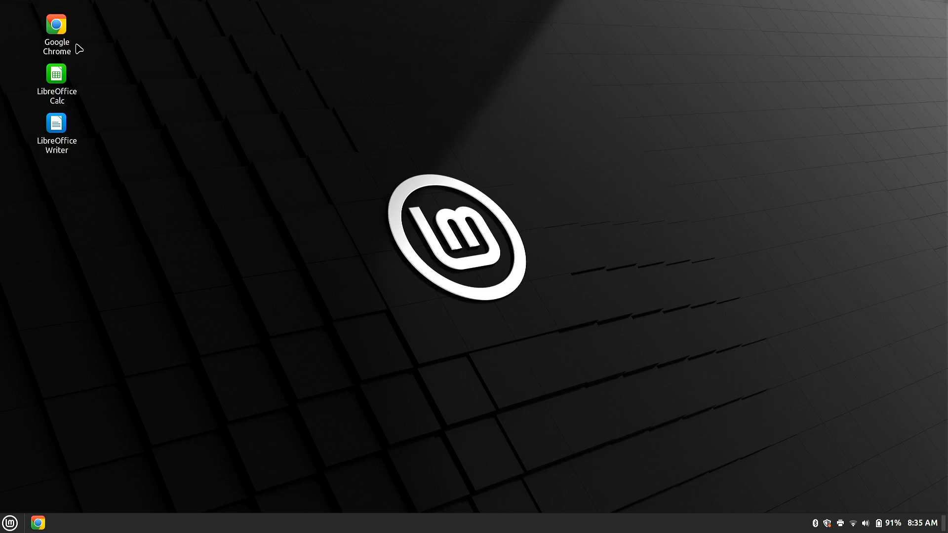
{"action": "mouse_move", "coordinate": [41, 507]}
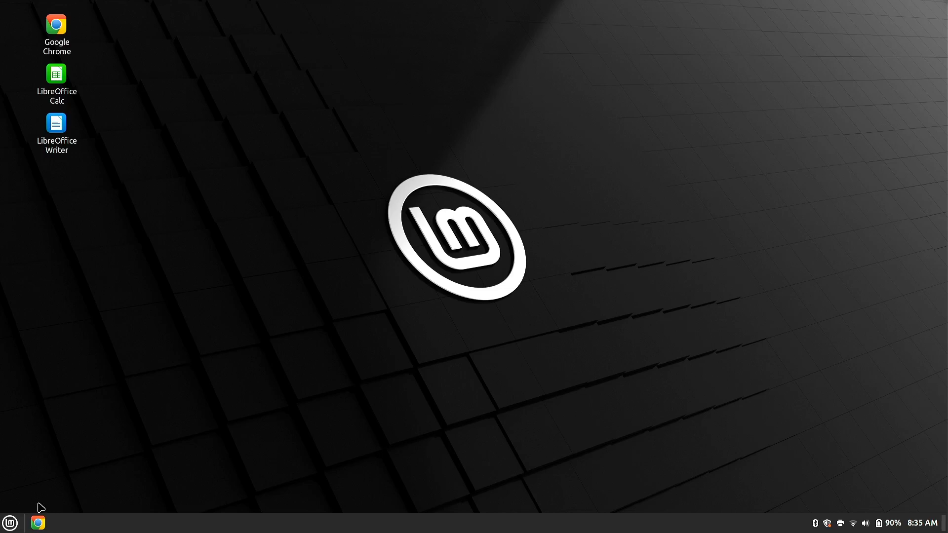
{"action": "left_click", "coordinate": [10, 523]}
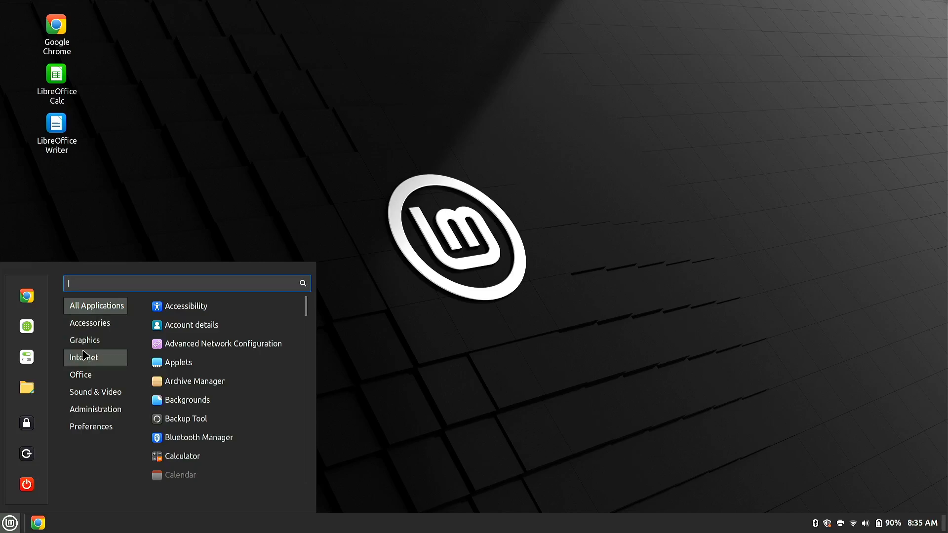
{"action": "left_click", "coordinate": [85, 340]}
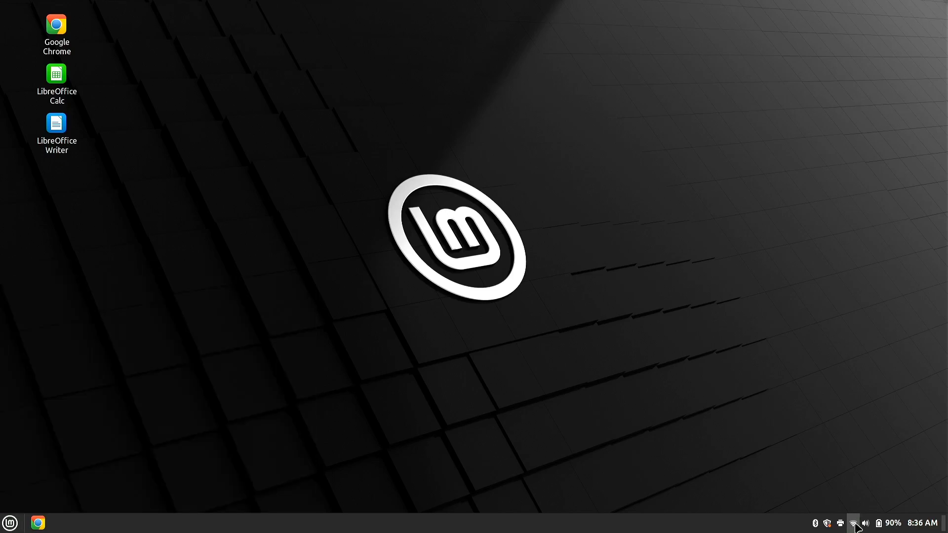
{"action": "left_click", "coordinate": [852, 520]}
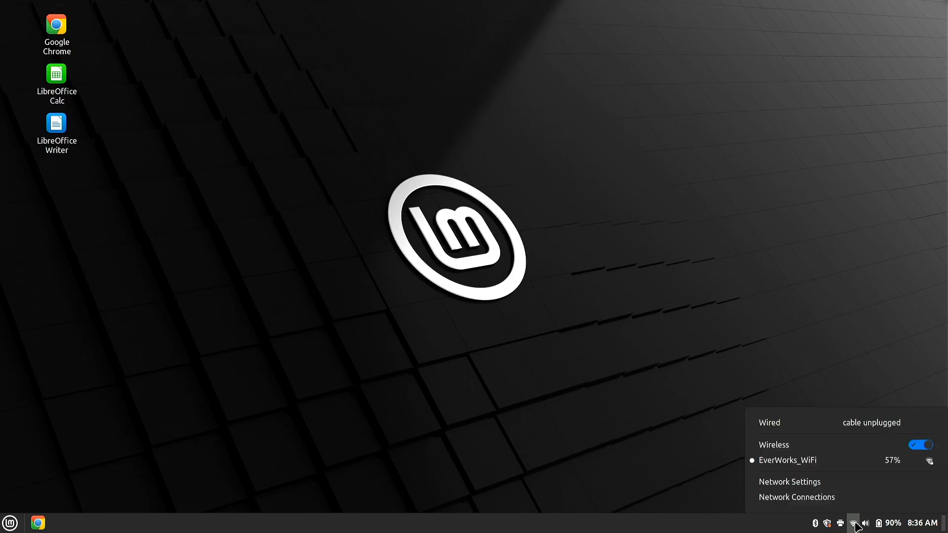
{"action": "left_click", "coordinate": [851, 522]}
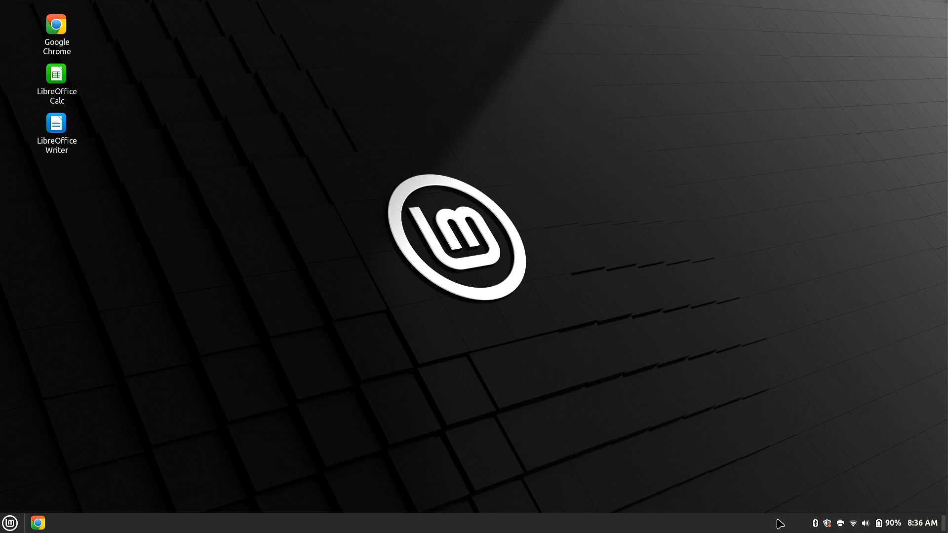
{"action": "mouse_move", "coordinate": [801, 524]}
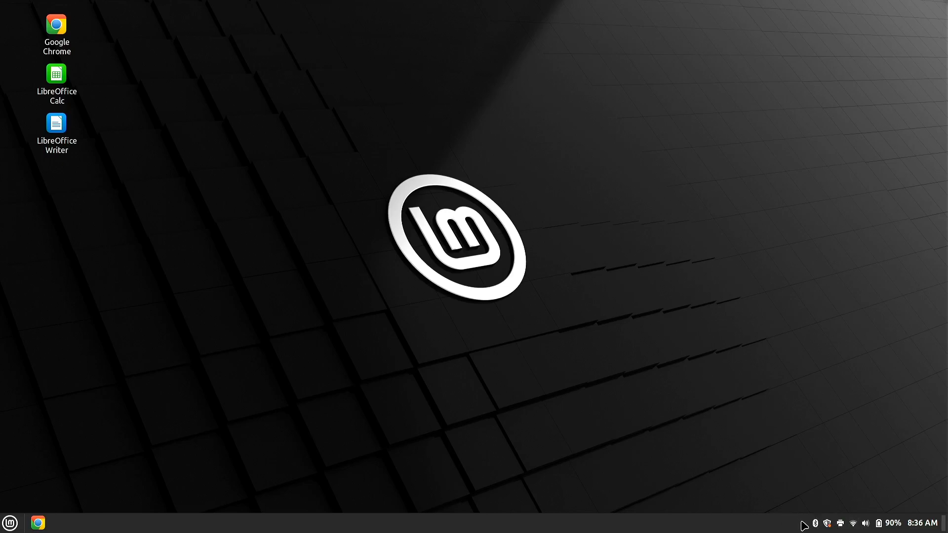
{"action": "mouse_move", "coordinate": [840, 521]}
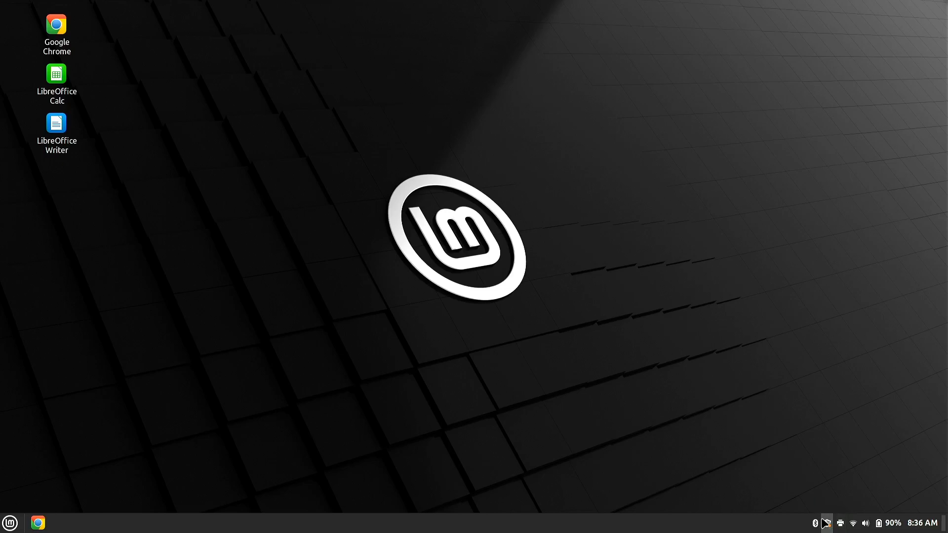
{"action": "mouse_move", "coordinate": [826, 523]}
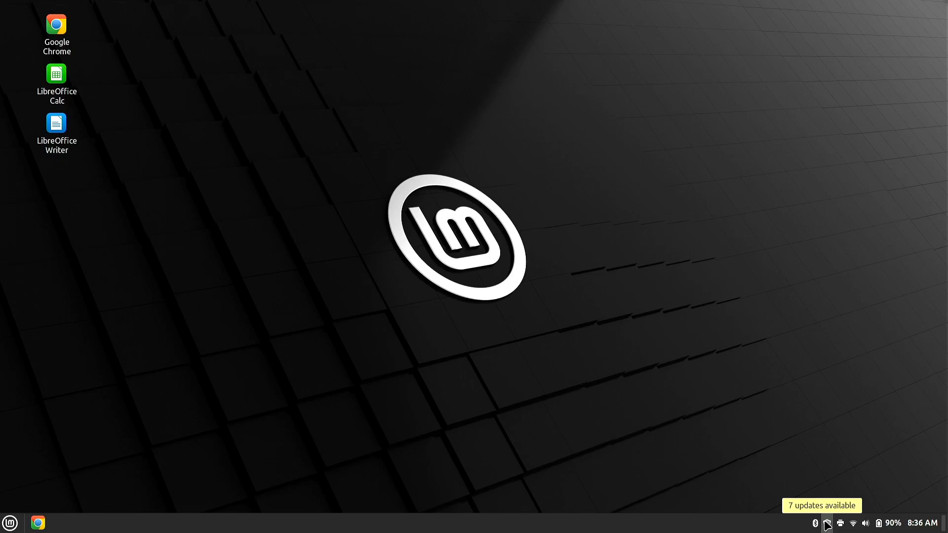
- From the shield tray icon, install the seven updates, authenticating with the password and confirming the download
{"action": "left_click", "coordinate": [829, 522]}
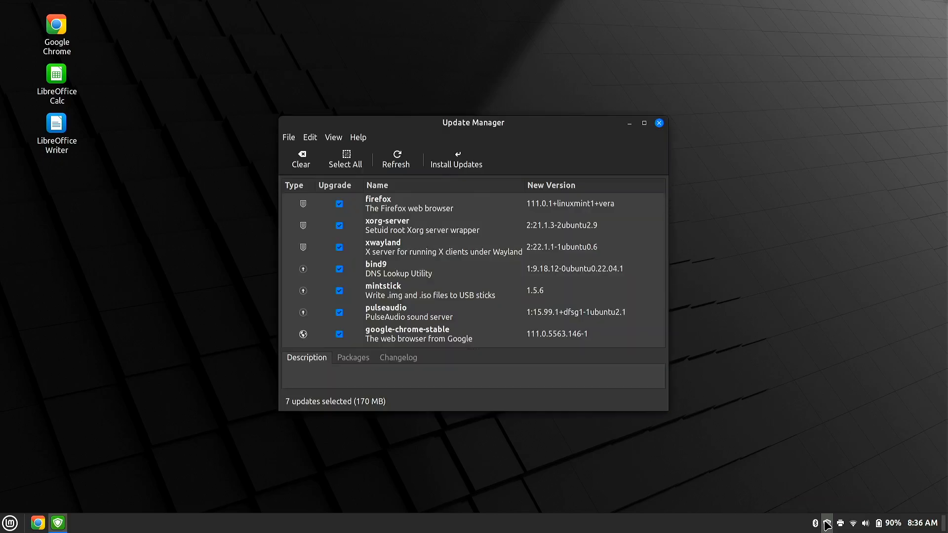
{"action": "mouse_move", "coordinate": [707, 106]}
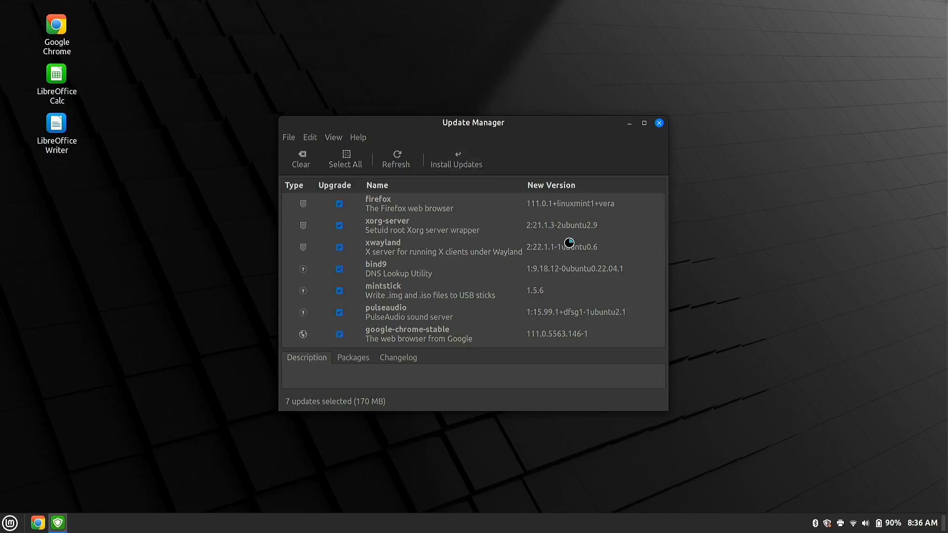
{"action": "left_click", "coordinate": [455, 159]}
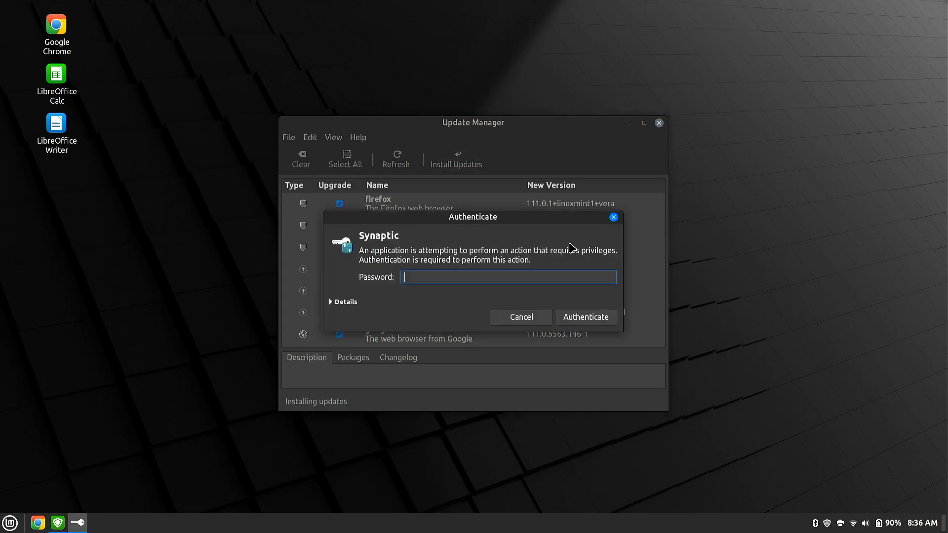
{"action": "mouse_move", "coordinate": [495, 223]}
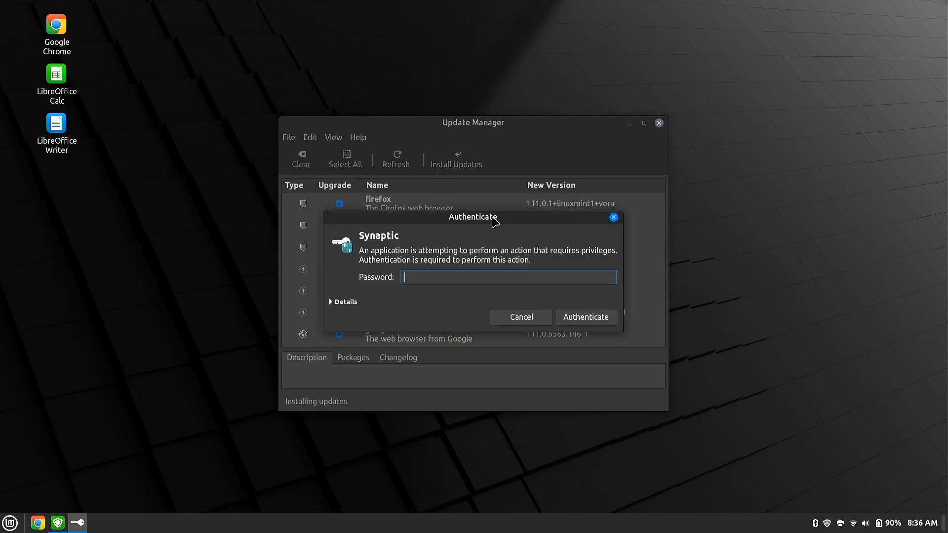
{"action": "type", "text": "•"}
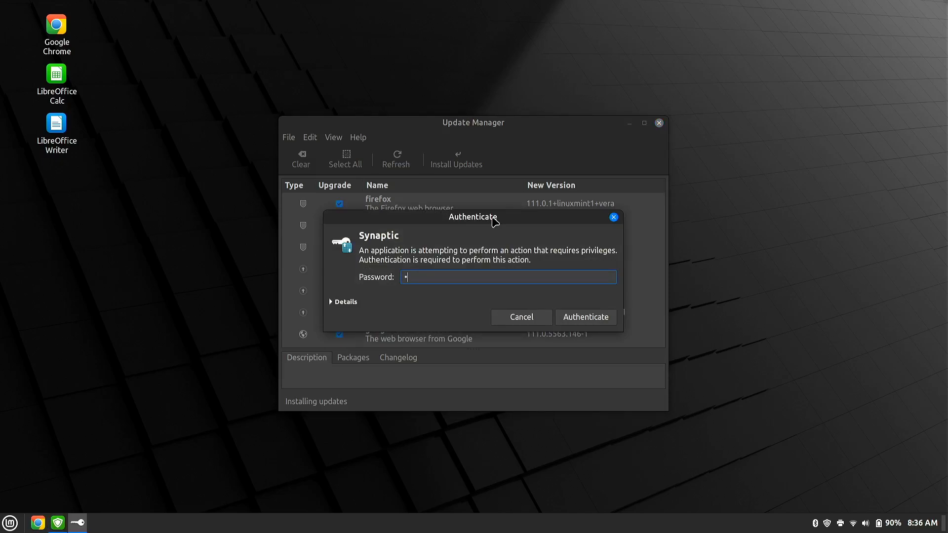
{"action": "type", "text": "•••"}
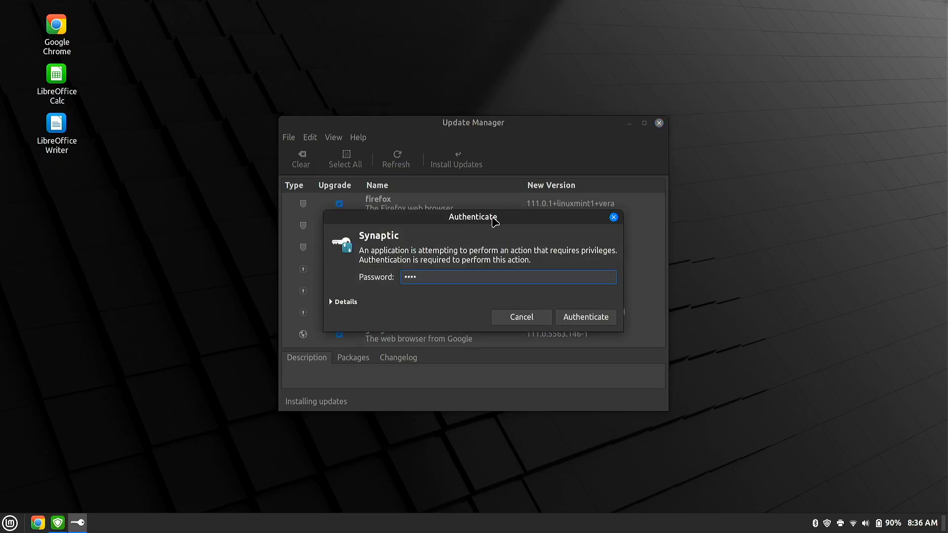
{"action": "left_click", "coordinate": [585, 317]}
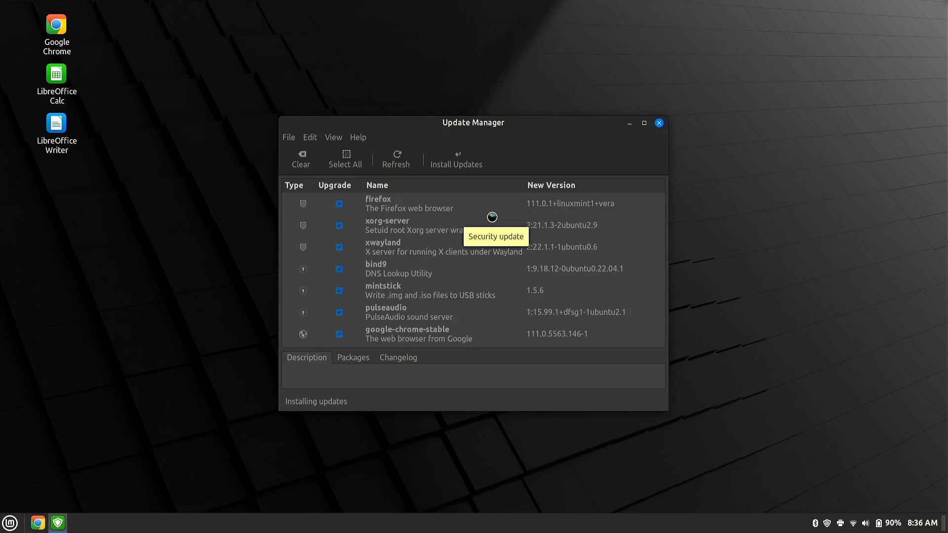
{"action": "left_click", "coordinate": [456, 159]}
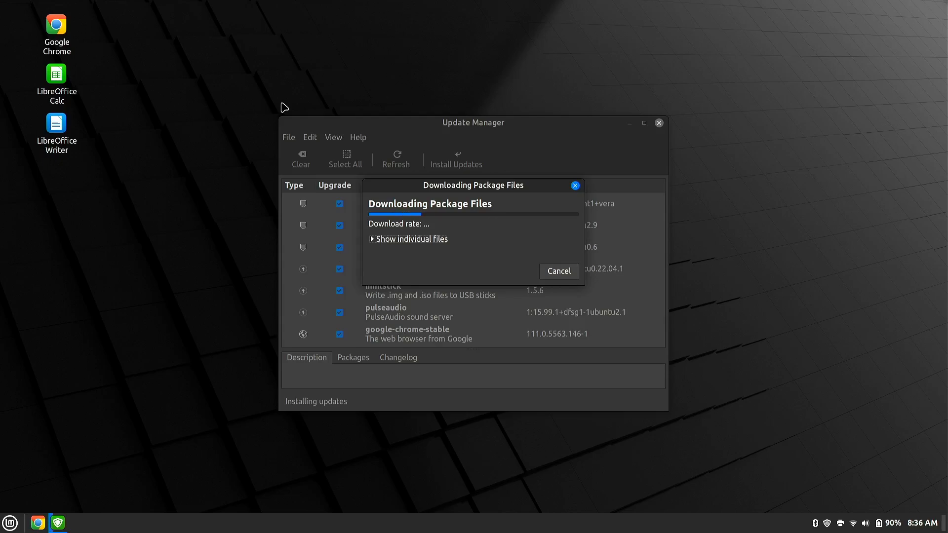
{"action": "mouse_move", "coordinate": [37, 520]}
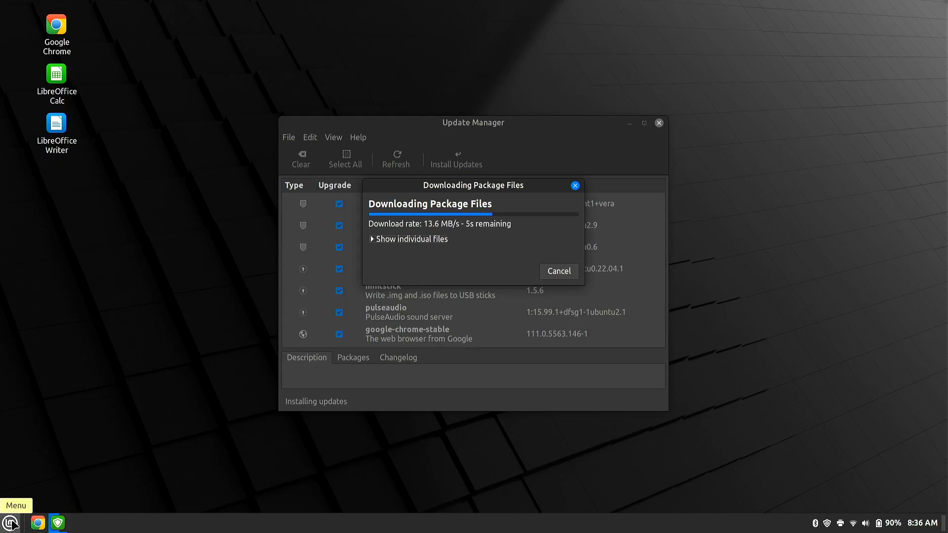
- Launch System Settings from the menu, look at Font Selection, and return to the overview
{"action": "left_click", "coordinate": [8, 521]}
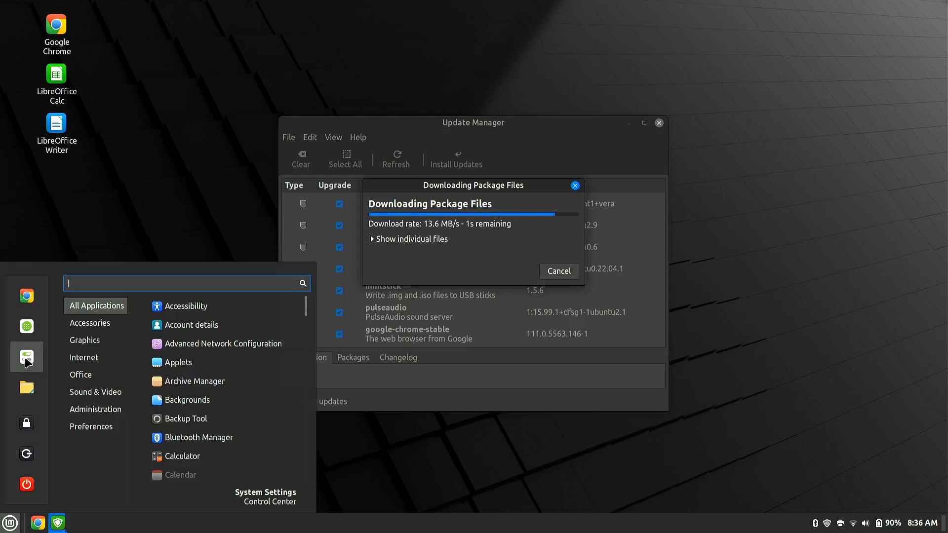
{"action": "left_click", "coordinate": [264, 492]}
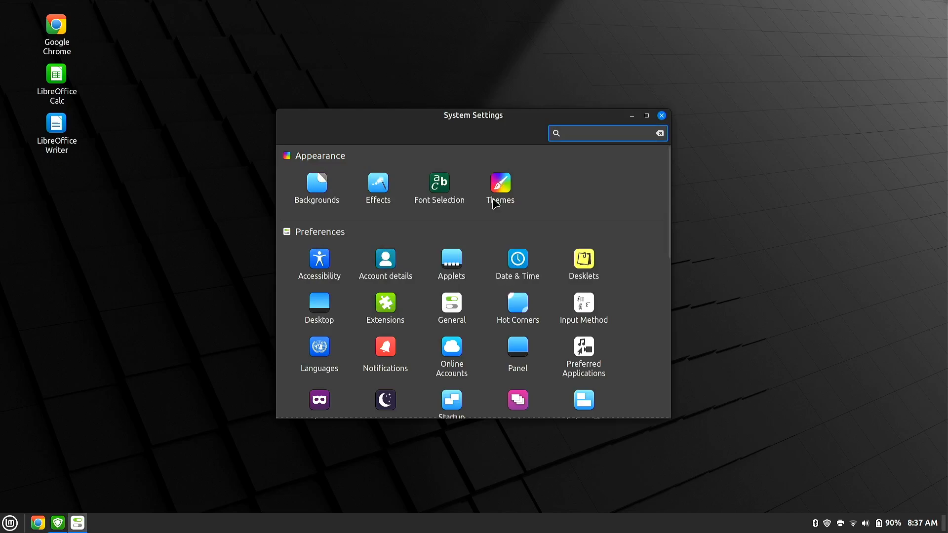
{"action": "left_click", "coordinate": [608, 134]}
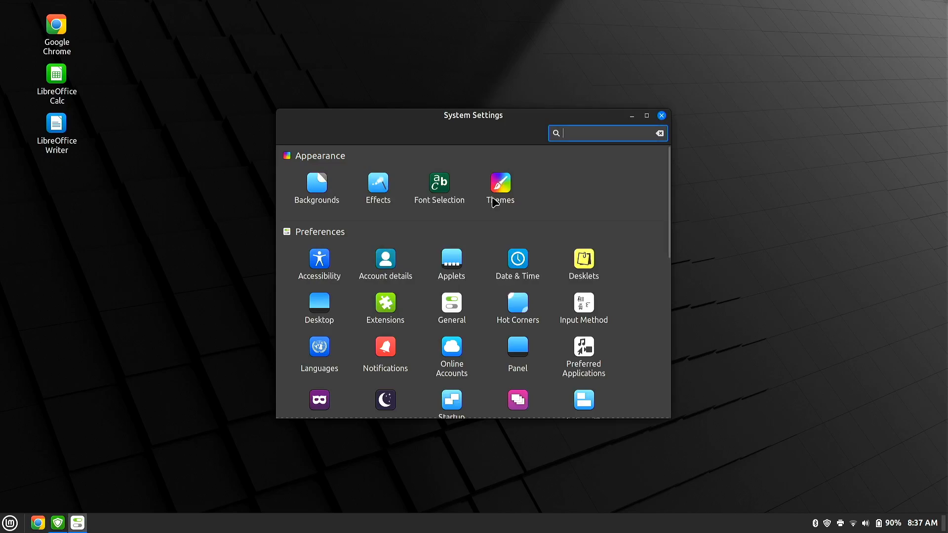
{"action": "mouse_move", "coordinate": [441, 191]}
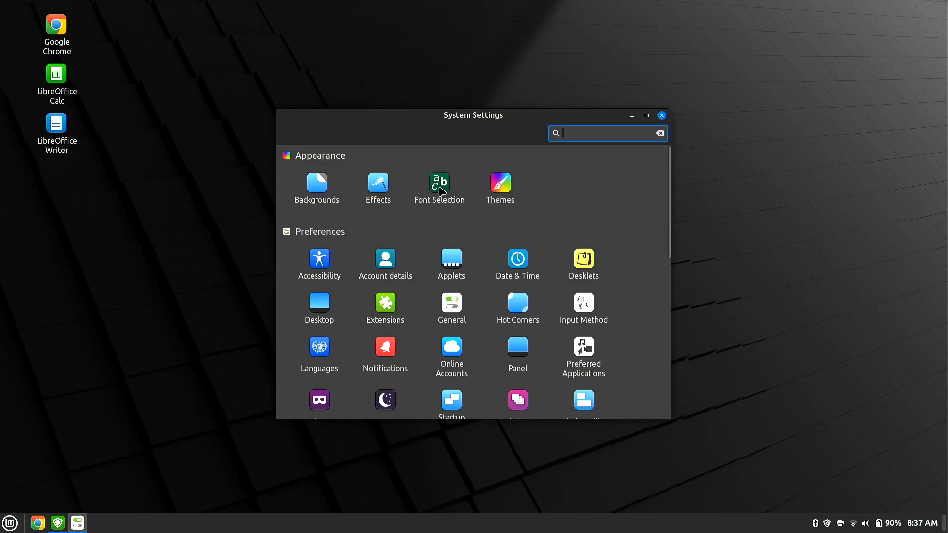
{"action": "left_click", "coordinate": [439, 183]}
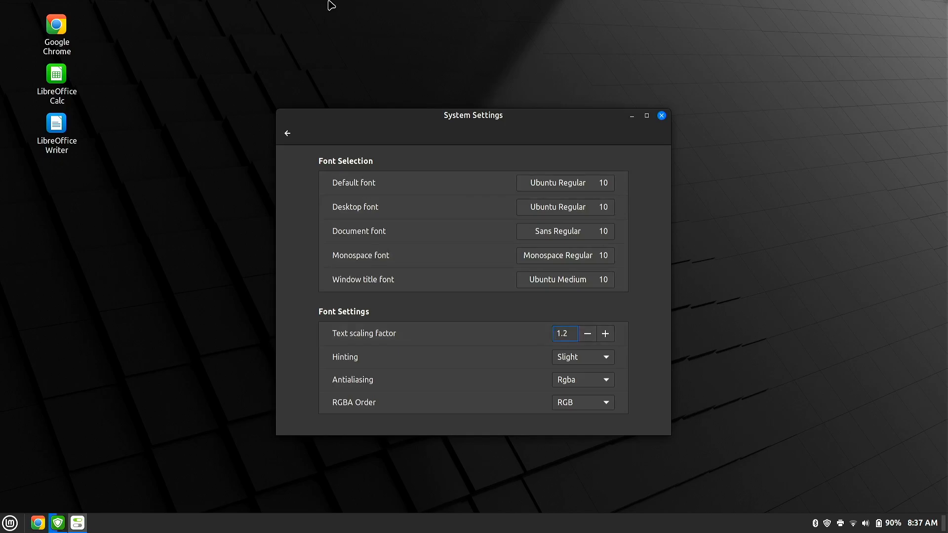
{"action": "left_click", "coordinate": [286, 134]}
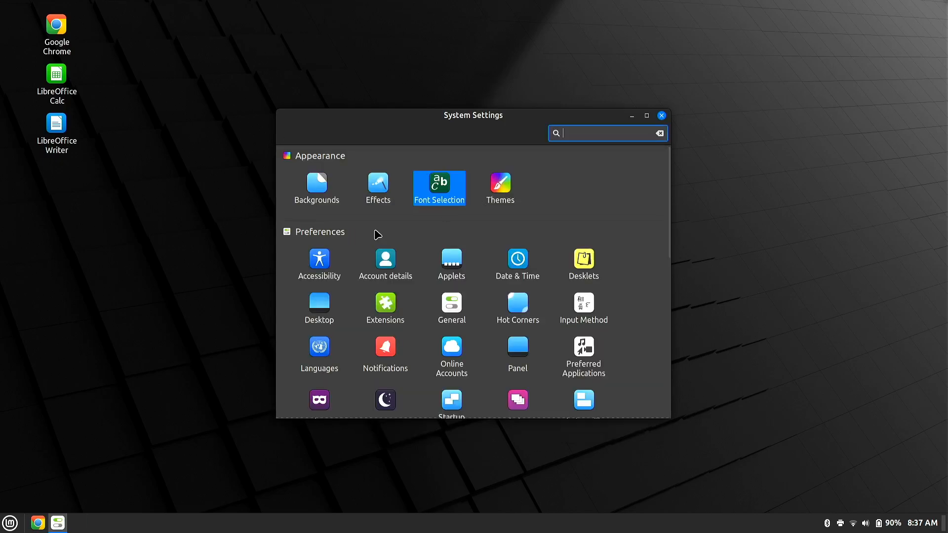
- Look at Account Details, go back to the overview, and scroll down the settings
{"action": "left_click", "coordinate": [385, 259]}
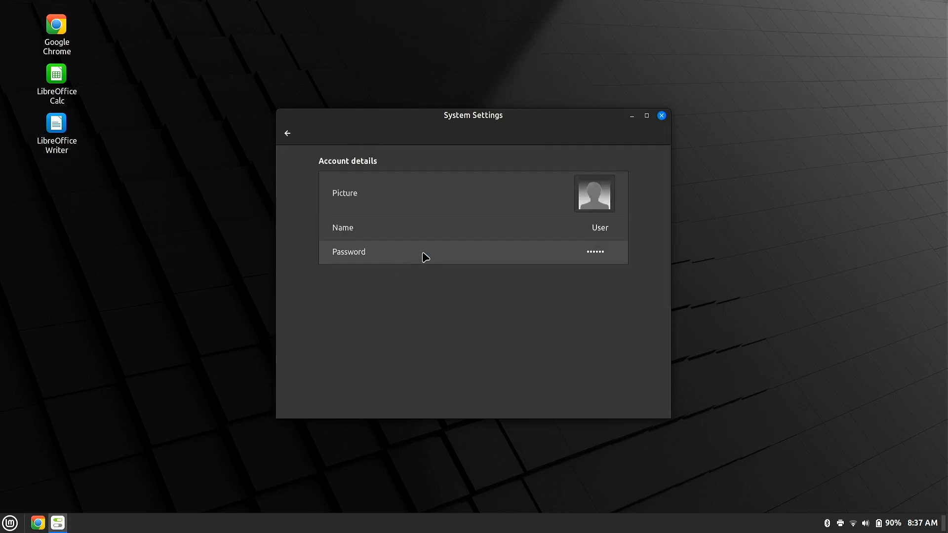
{"action": "left_click", "coordinate": [595, 252]}
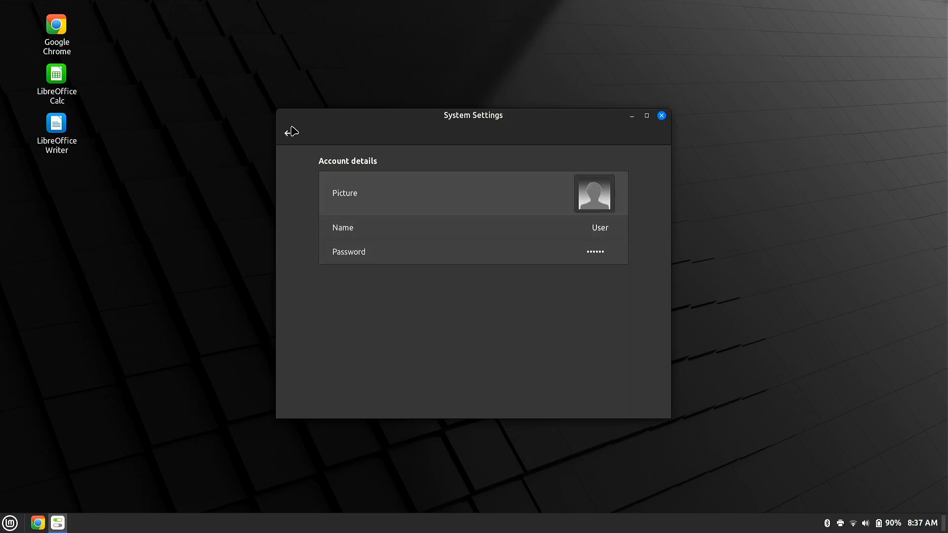
{"action": "left_click", "coordinate": [290, 132]}
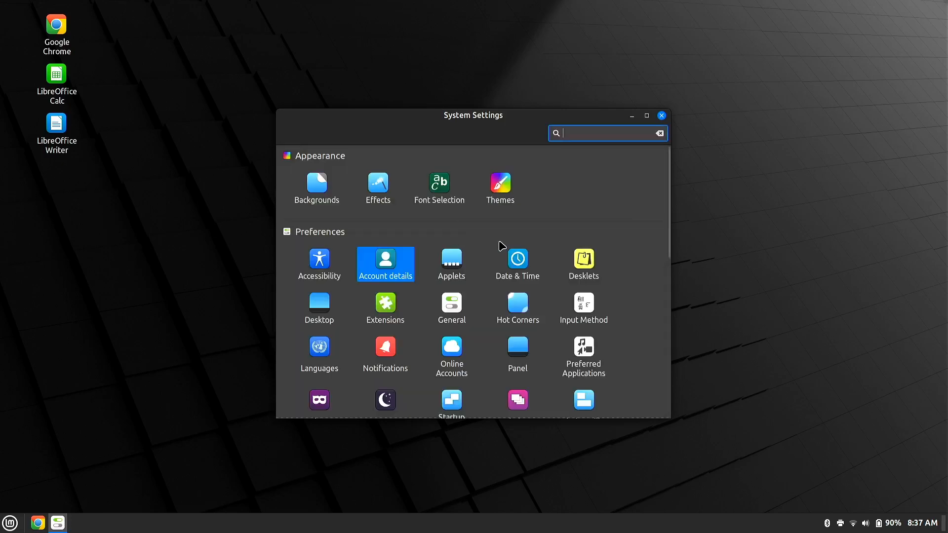
{"action": "mouse_move", "coordinate": [587, 266]}
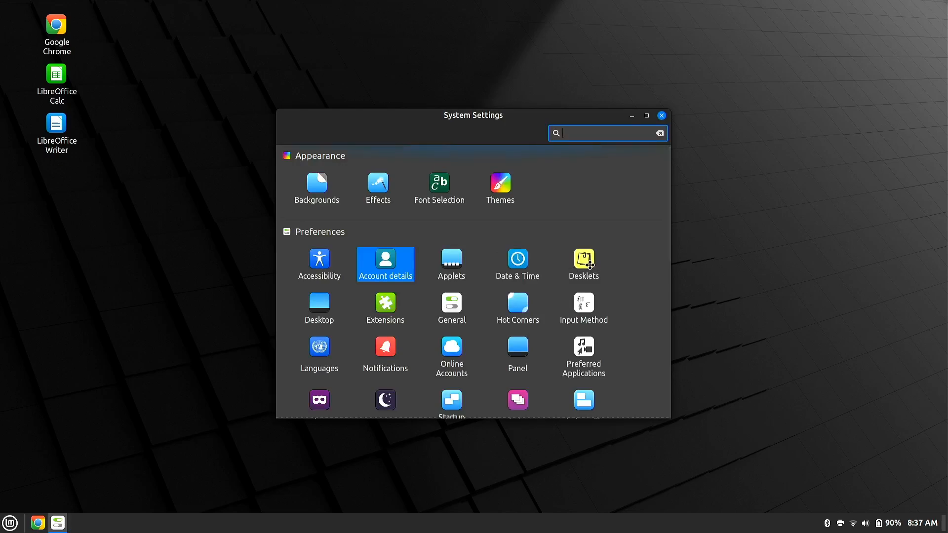
{"action": "scroll", "scroll_direction": "down", "scroll_amount": 3}
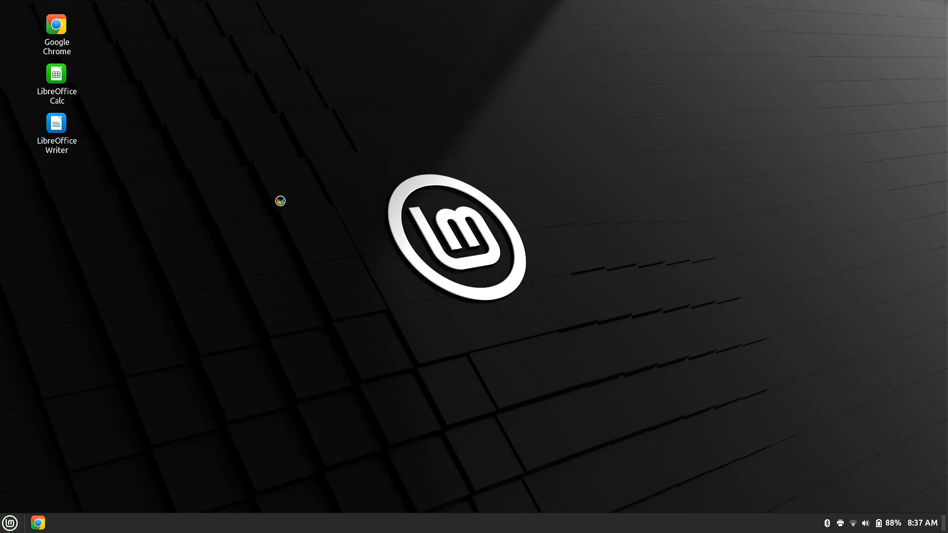
- Launch Software Manager from the menu, maximize it, and browse the Games category
{"action": "left_click", "coordinate": [11, 520]}
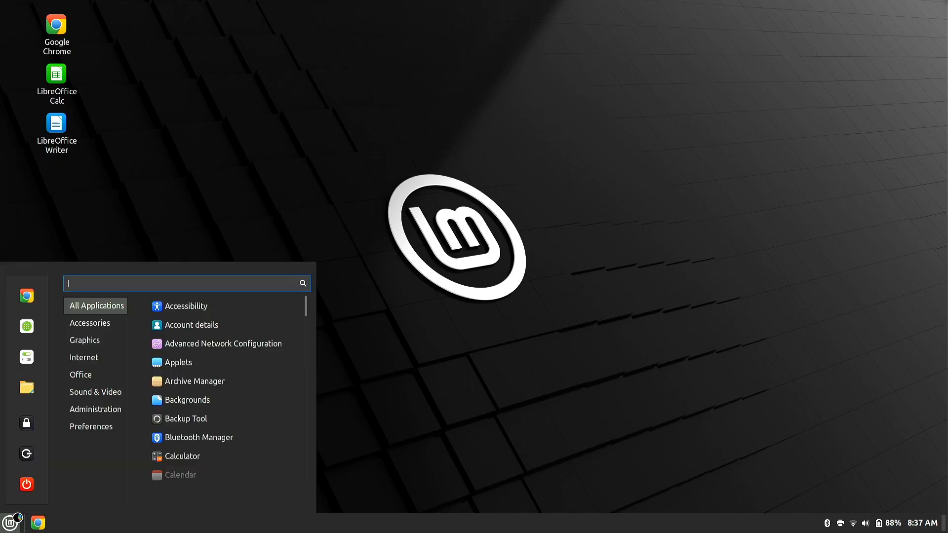
{"action": "left_click", "coordinate": [26, 326]}
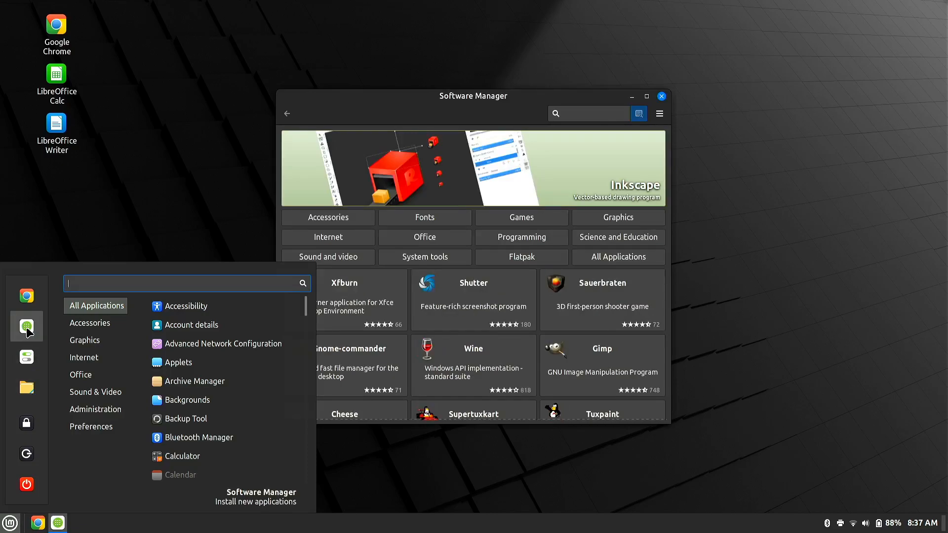
{"action": "mouse_move", "coordinate": [486, 31]}
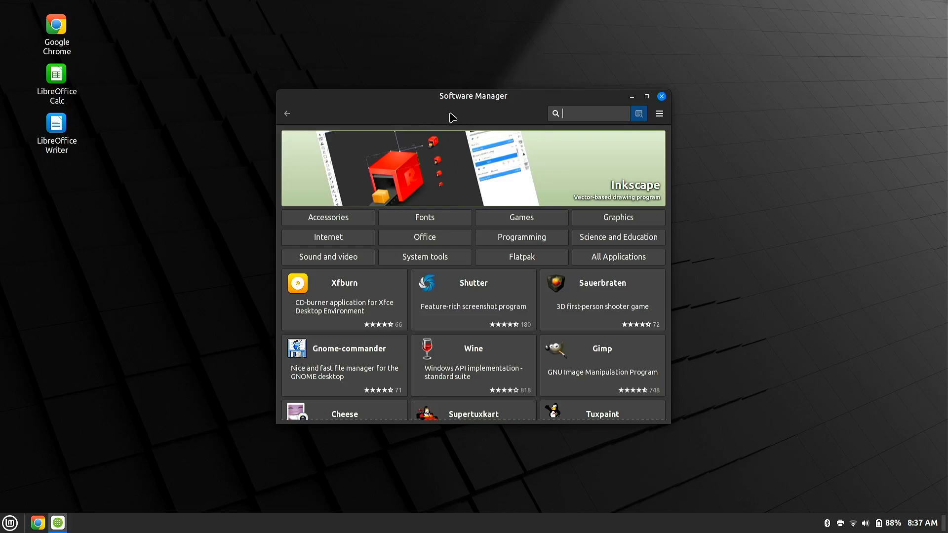
{"action": "mouse_move", "coordinate": [406, 107]}
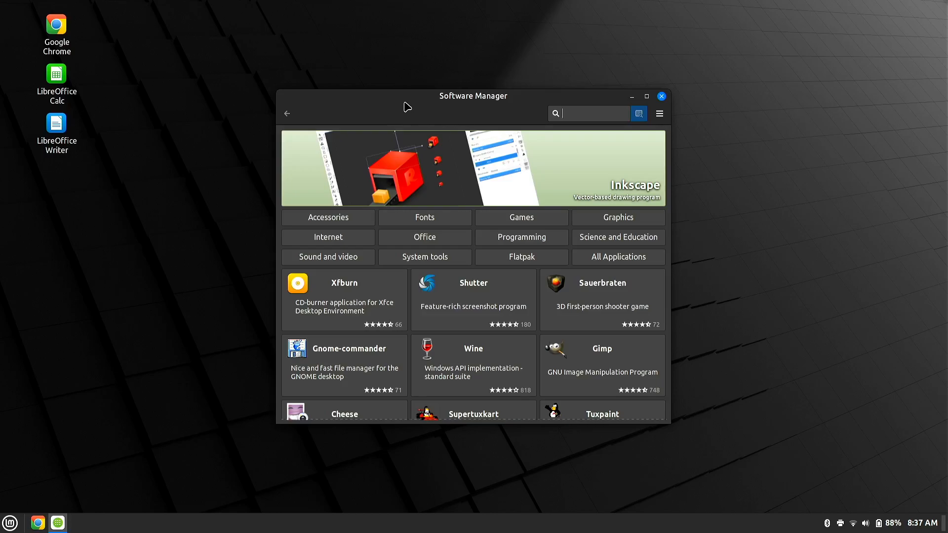
{"action": "left_click", "coordinate": [646, 97]}
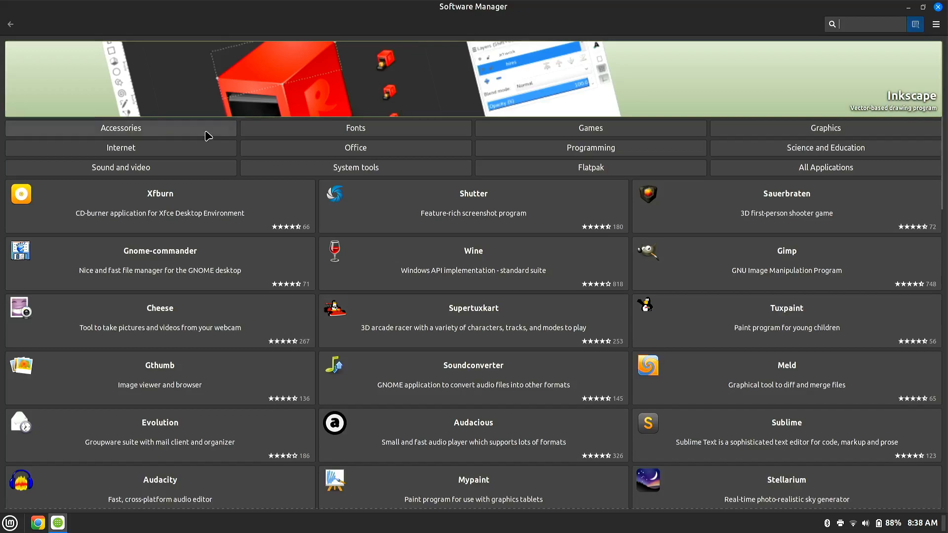
{"action": "left_click", "coordinate": [590, 128]}
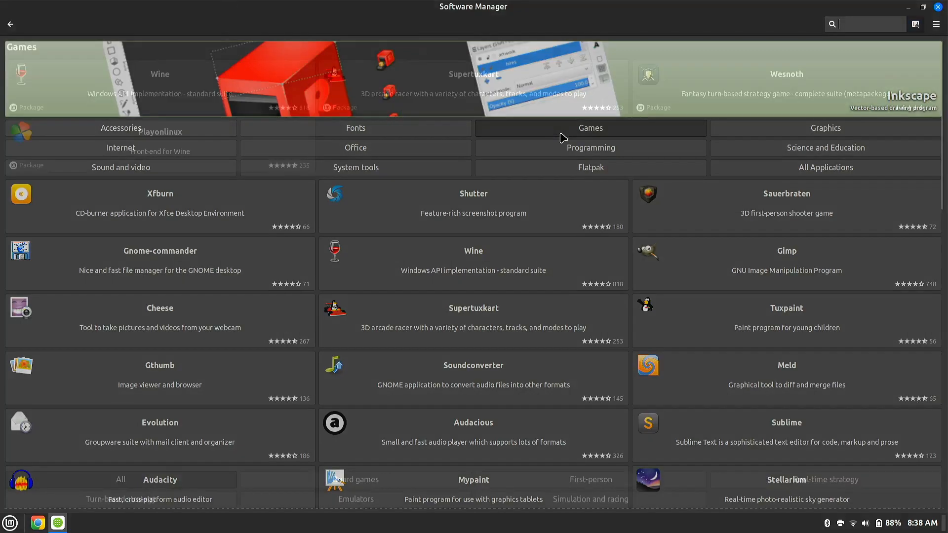
{"action": "left_click", "coordinate": [590, 127]}
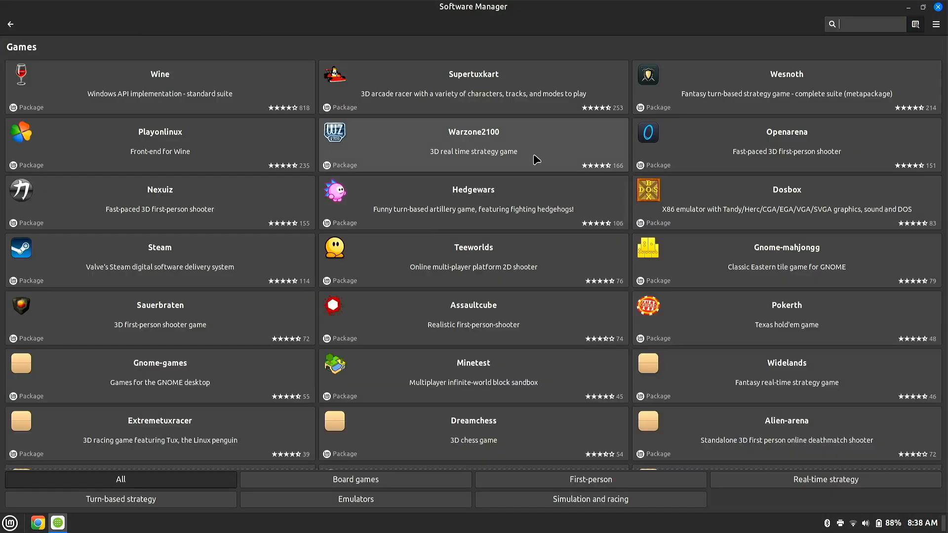
{"action": "mouse_move", "coordinate": [441, 236]}
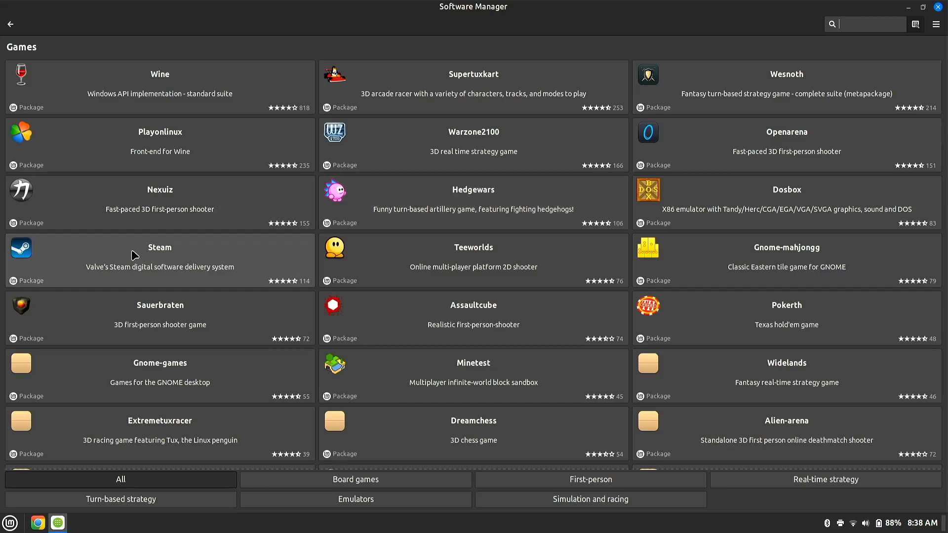
{"action": "mouse_move", "coordinate": [787, 209]}
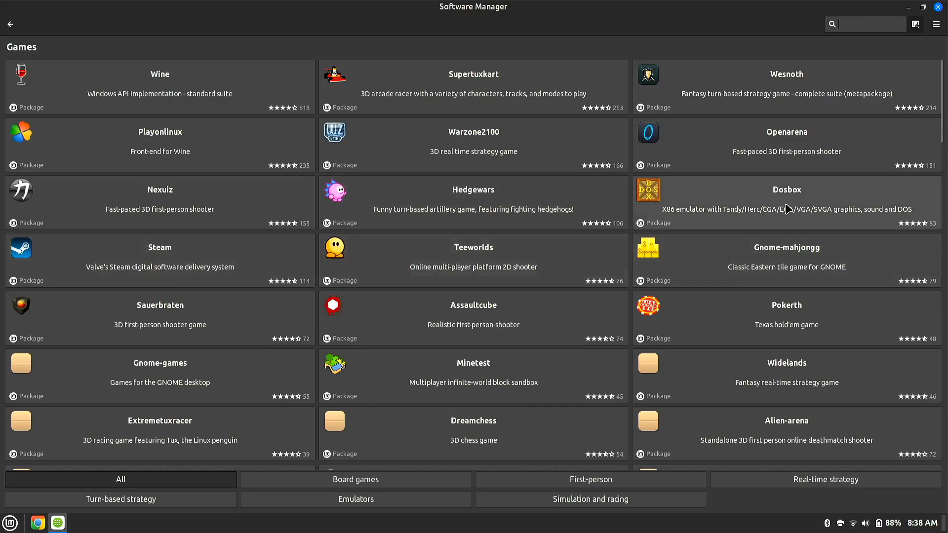
{"action": "mouse_move", "coordinate": [274, 102]}
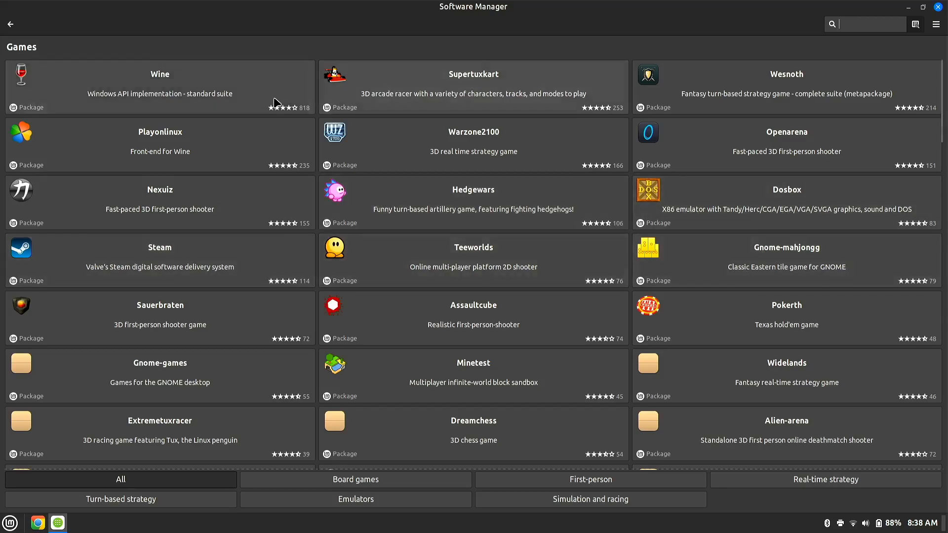
{"action": "mouse_move", "coordinate": [361, 110]}
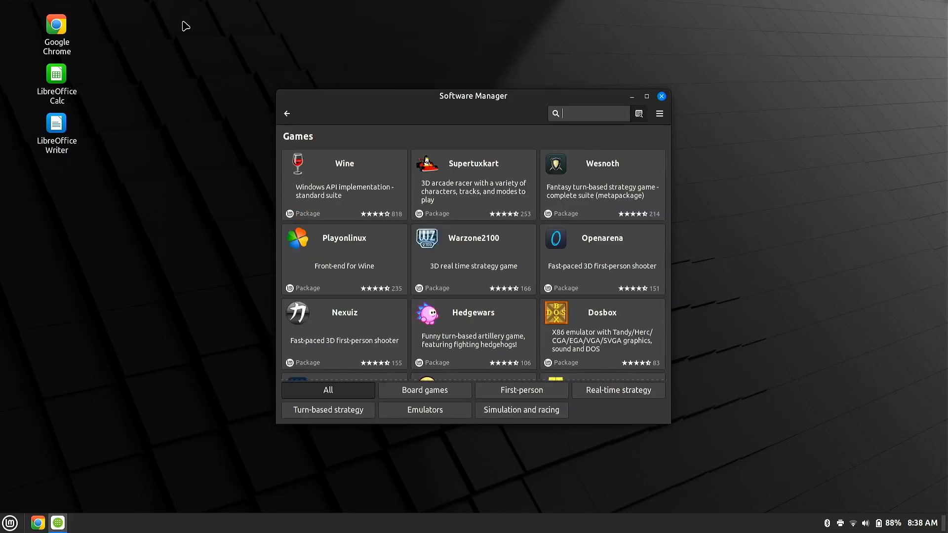
- Back on the home page, search 'sp' for Spotify and install its Flathub edition
{"action": "left_click", "coordinate": [286, 113]}
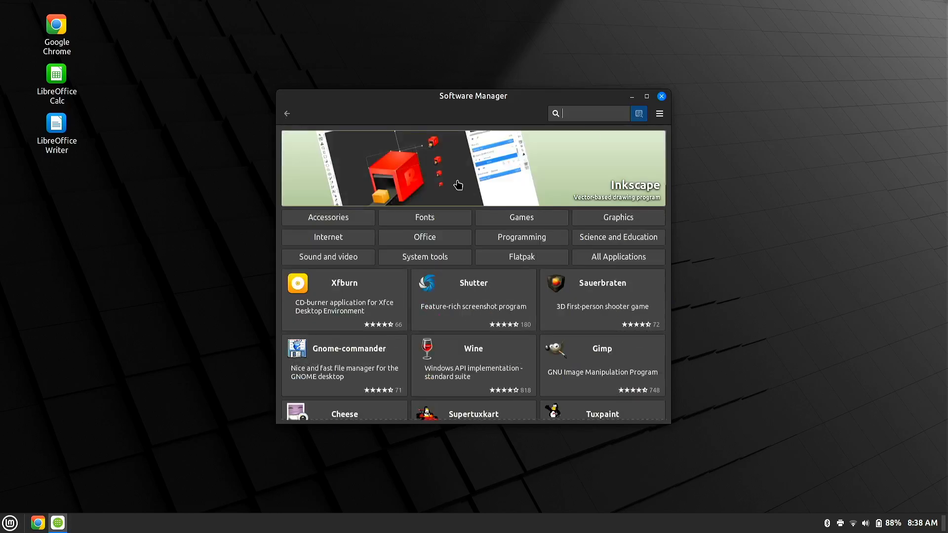
{"action": "type", "text": "spotify"}
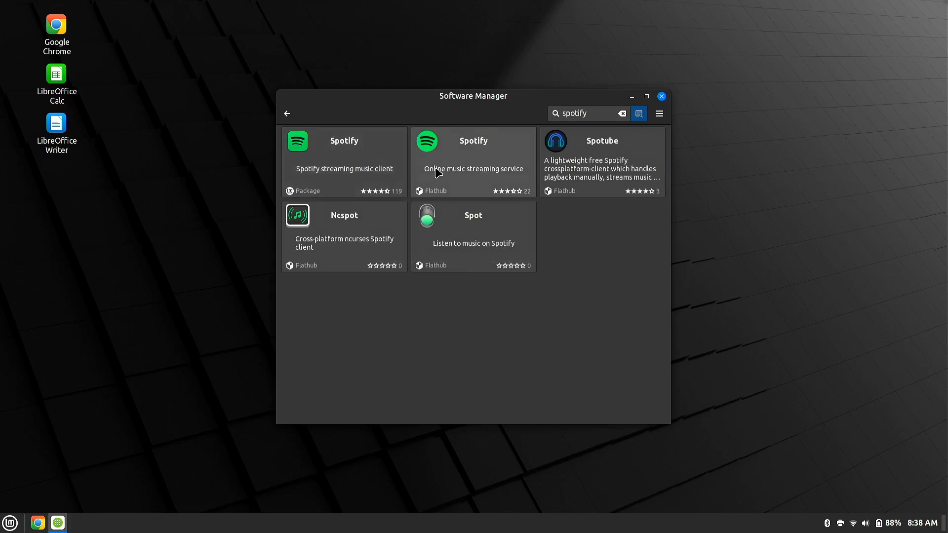
{"action": "mouse_move", "coordinate": [453, 183]}
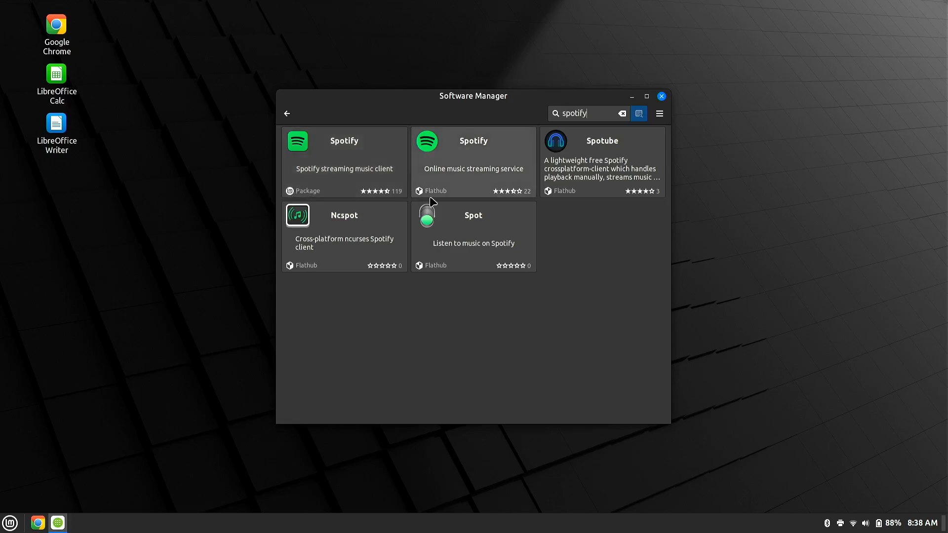
{"action": "mouse_move", "coordinate": [448, 194]}
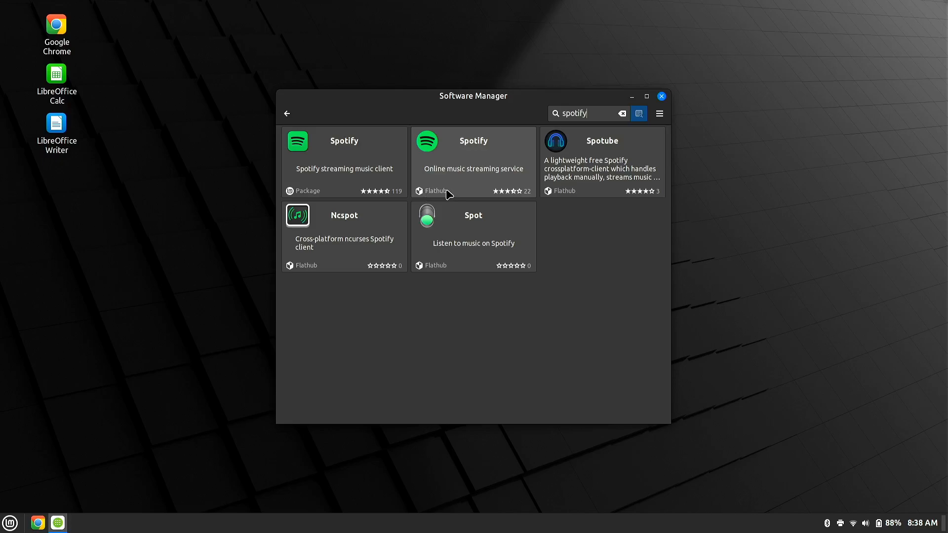
{"action": "mouse_move", "coordinate": [458, 181]}
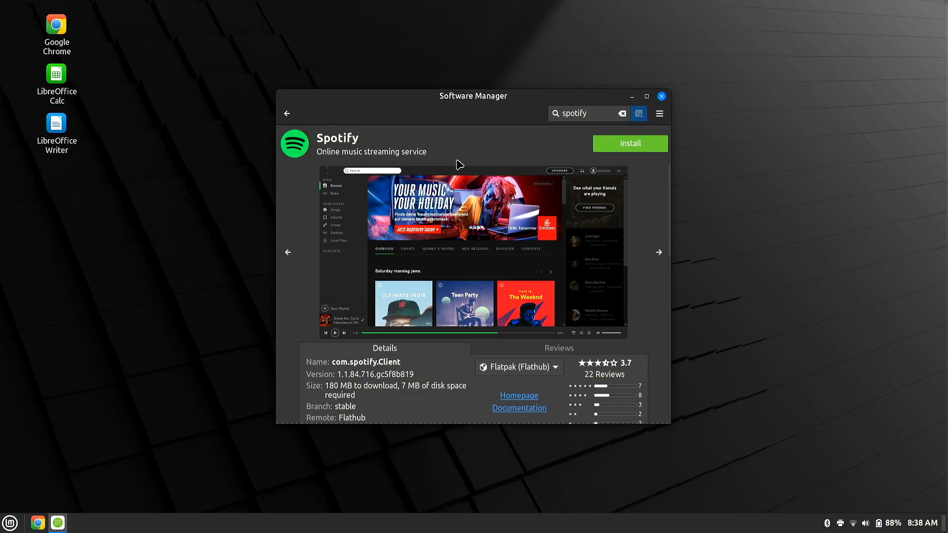
{"action": "mouse_move", "coordinate": [463, 134]}
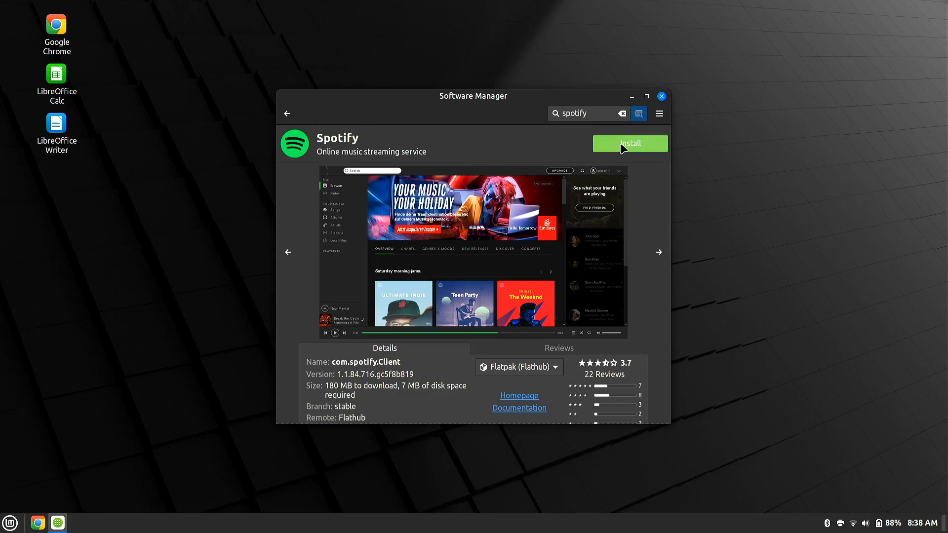
{"action": "left_click", "coordinate": [661, 96]}
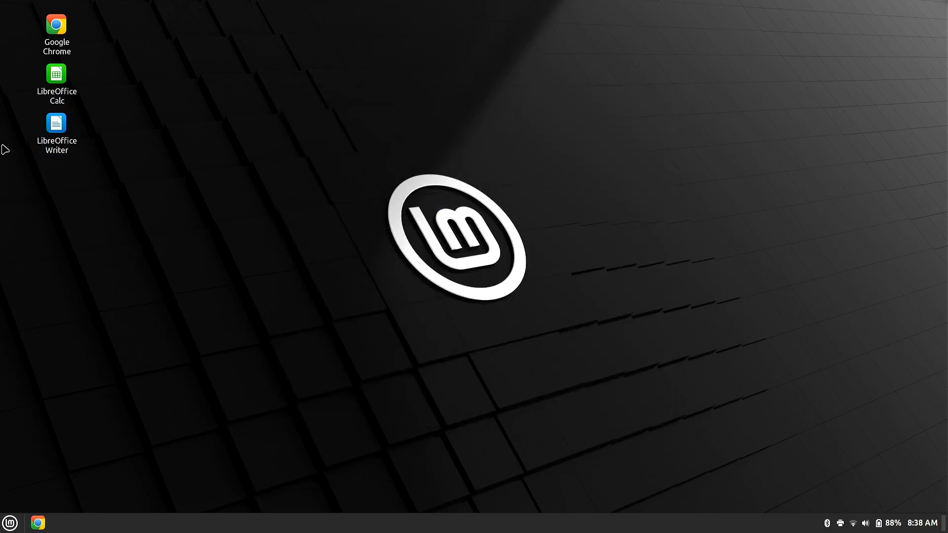
- Launch Chrome from the desktop and browse to flathub.org, skimming the home page
{"action": "double_click", "coordinate": [56, 24]}
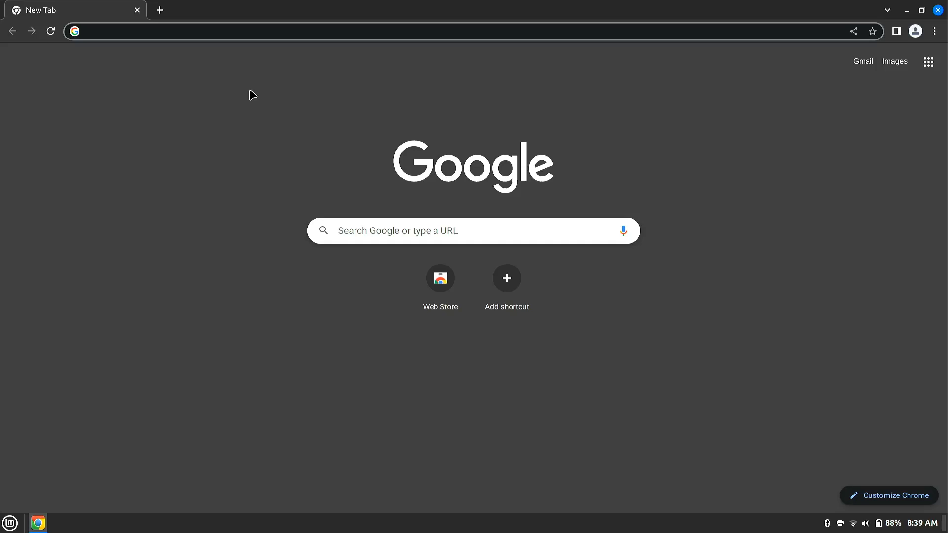
{"action": "type", "text": "flathub.org/home"}
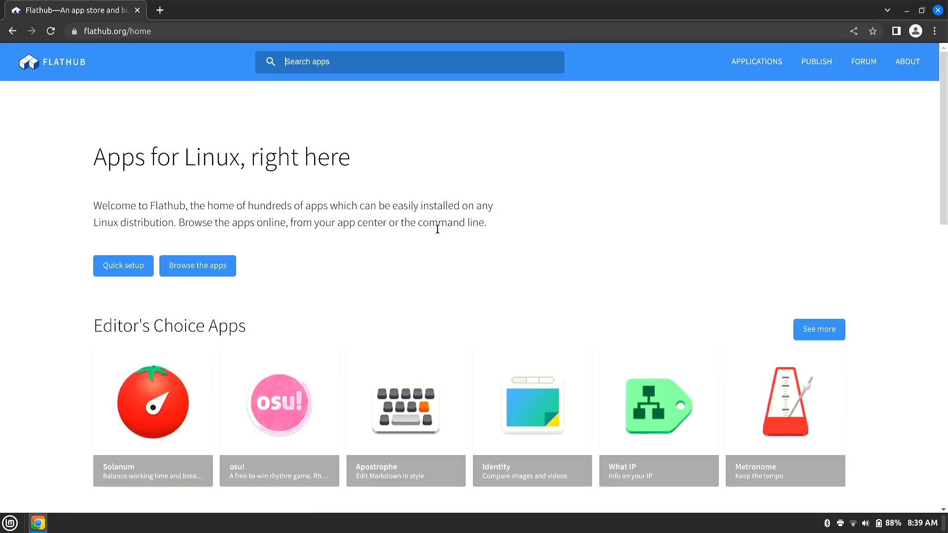
{"action": "scroll", "scroll_direction": "down", "scroll_amount": 3}
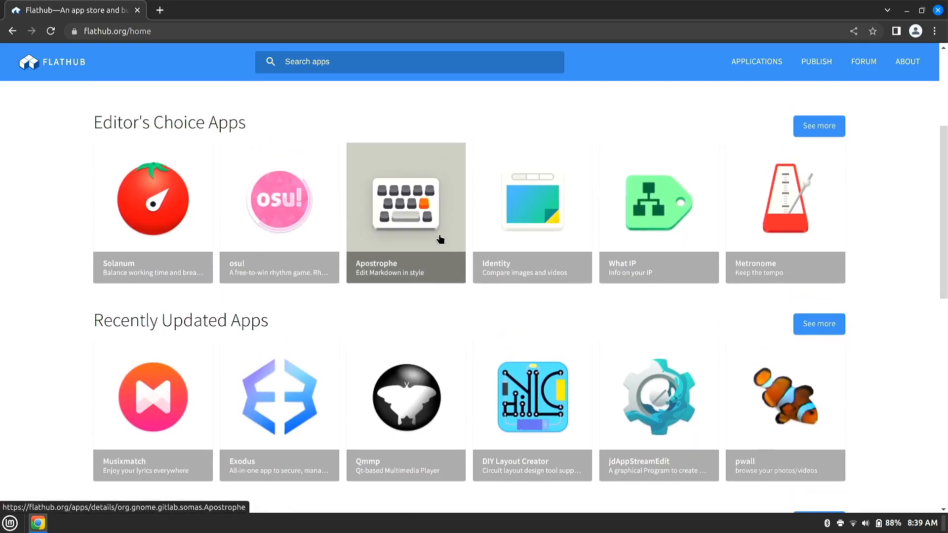
{"action": "scroll", "scroll_direction": "up", "scroll_amount": 3}
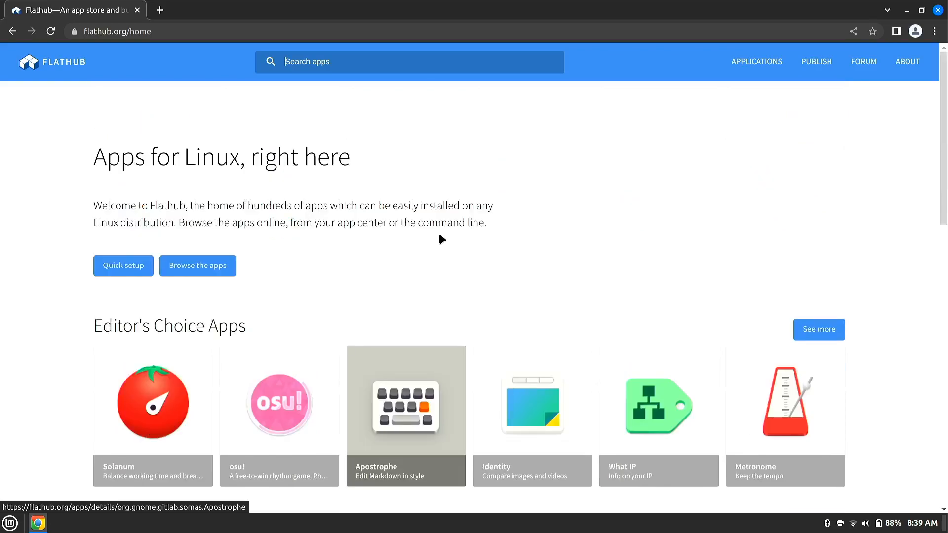
- Search Flathub for Spotify and then Steam, then return to the Flathub home page
{"action": "type", "text": "spd"}
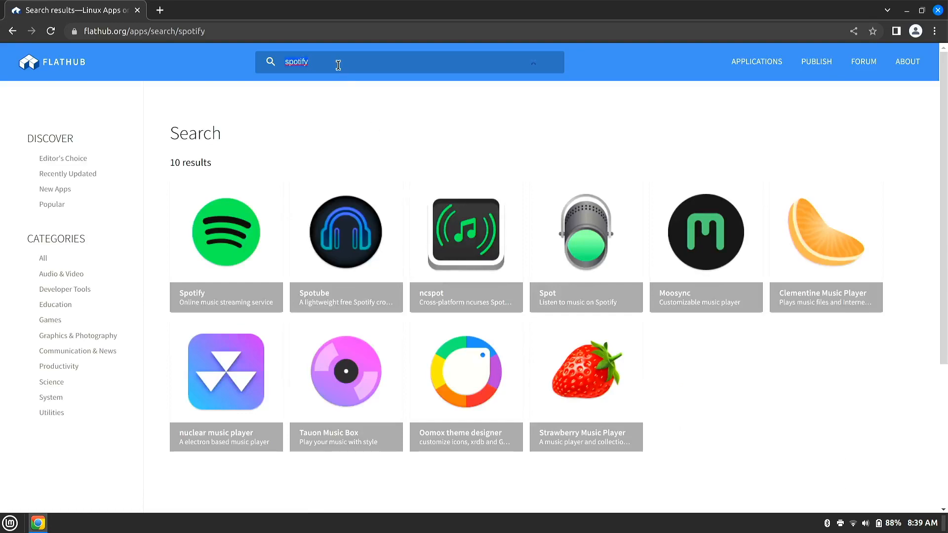
{"action": "type", "text": "steam"}
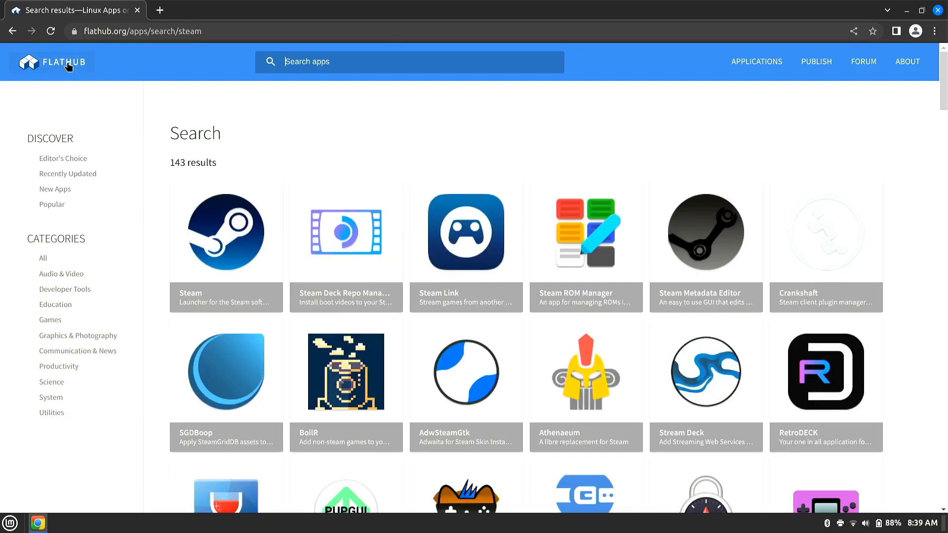
{"action": "left_click", "coordinate": [51, 62]}
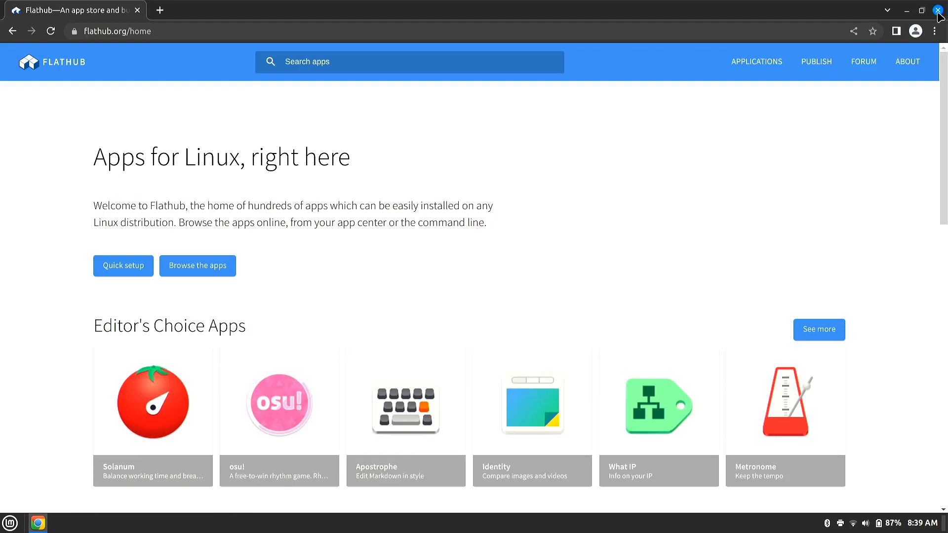
- Close Chrome and bring up the Mint applications menu from the panel
{"action": "left_click", "coordinate": [938, 9]}
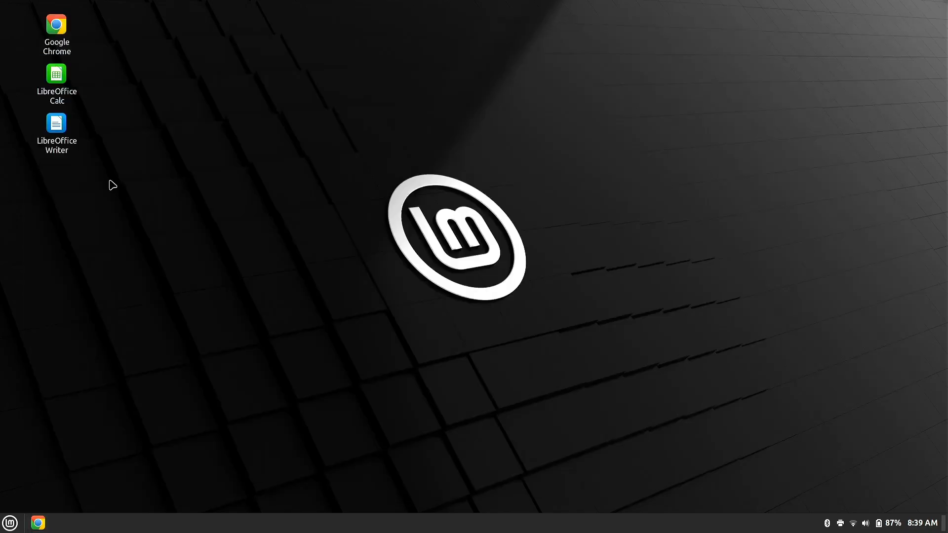
{"action": "mouse_move", "coordinate": [162, 346]}
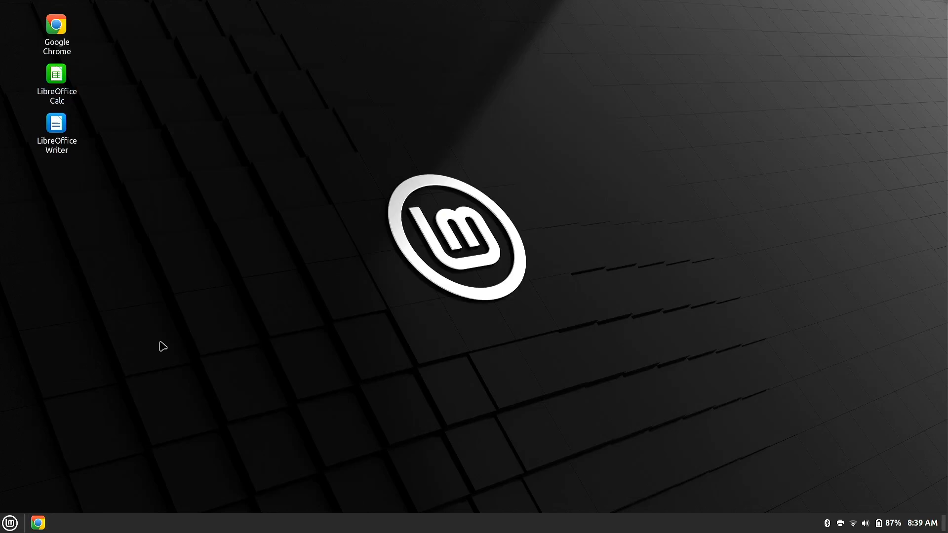
{"action": "mouse_move", "coordinate": [436, 217]}
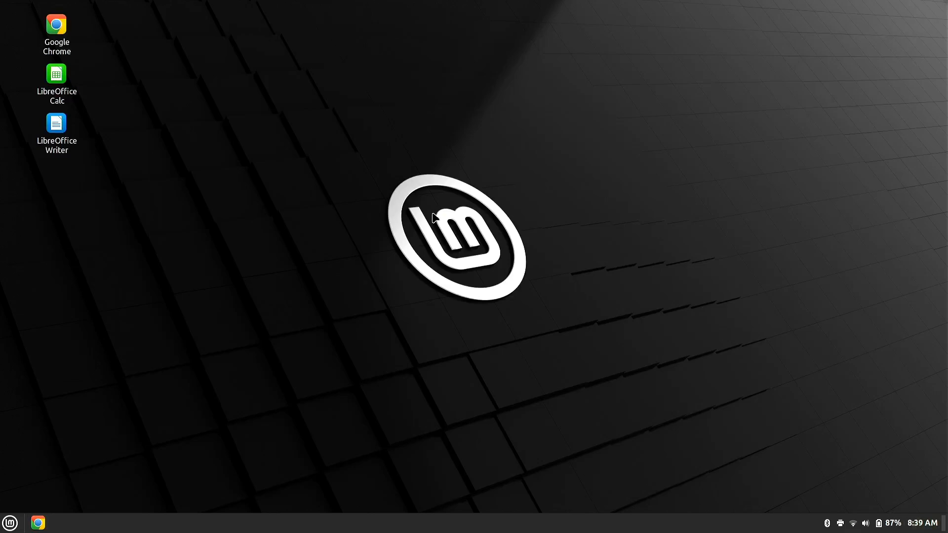
{"action": "mouse_move", "coordinate": [111, 154]}
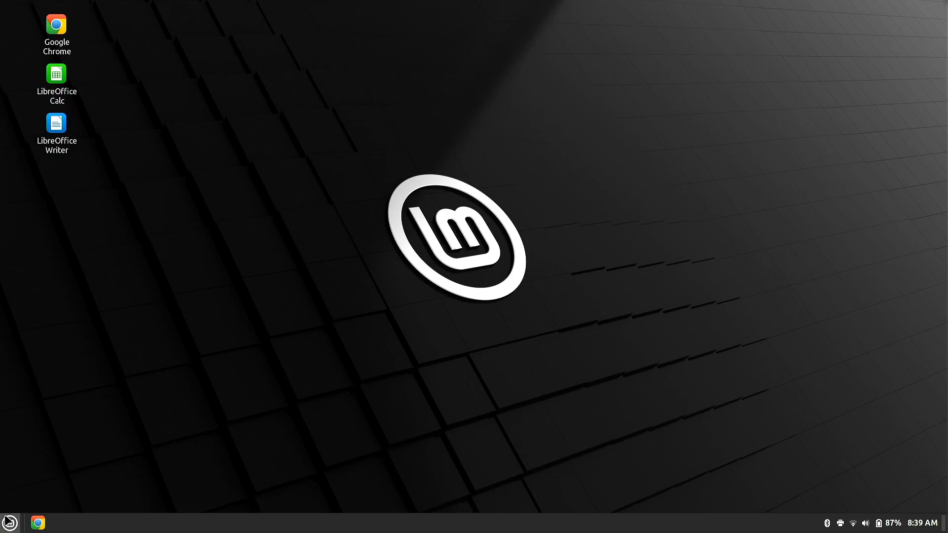
{"action": "left_click", "coordinate": [8, 522]}
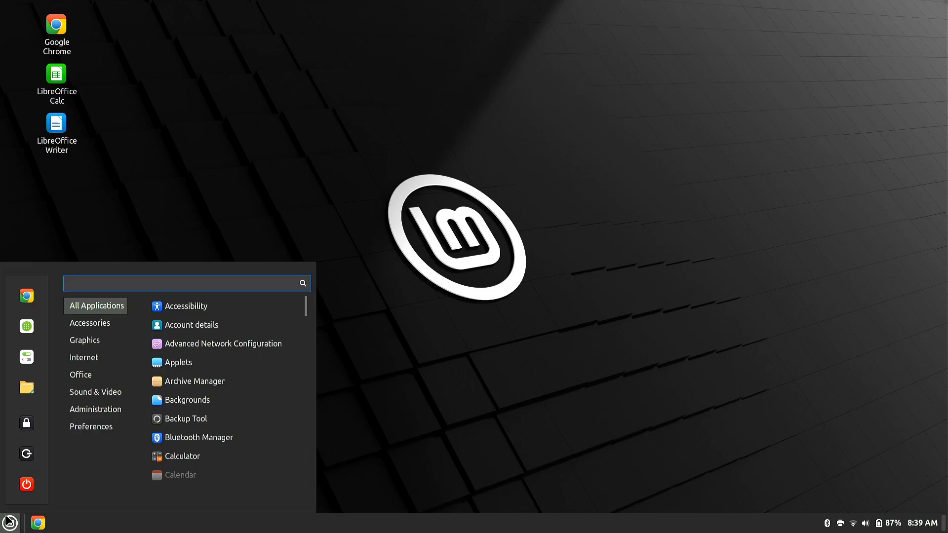